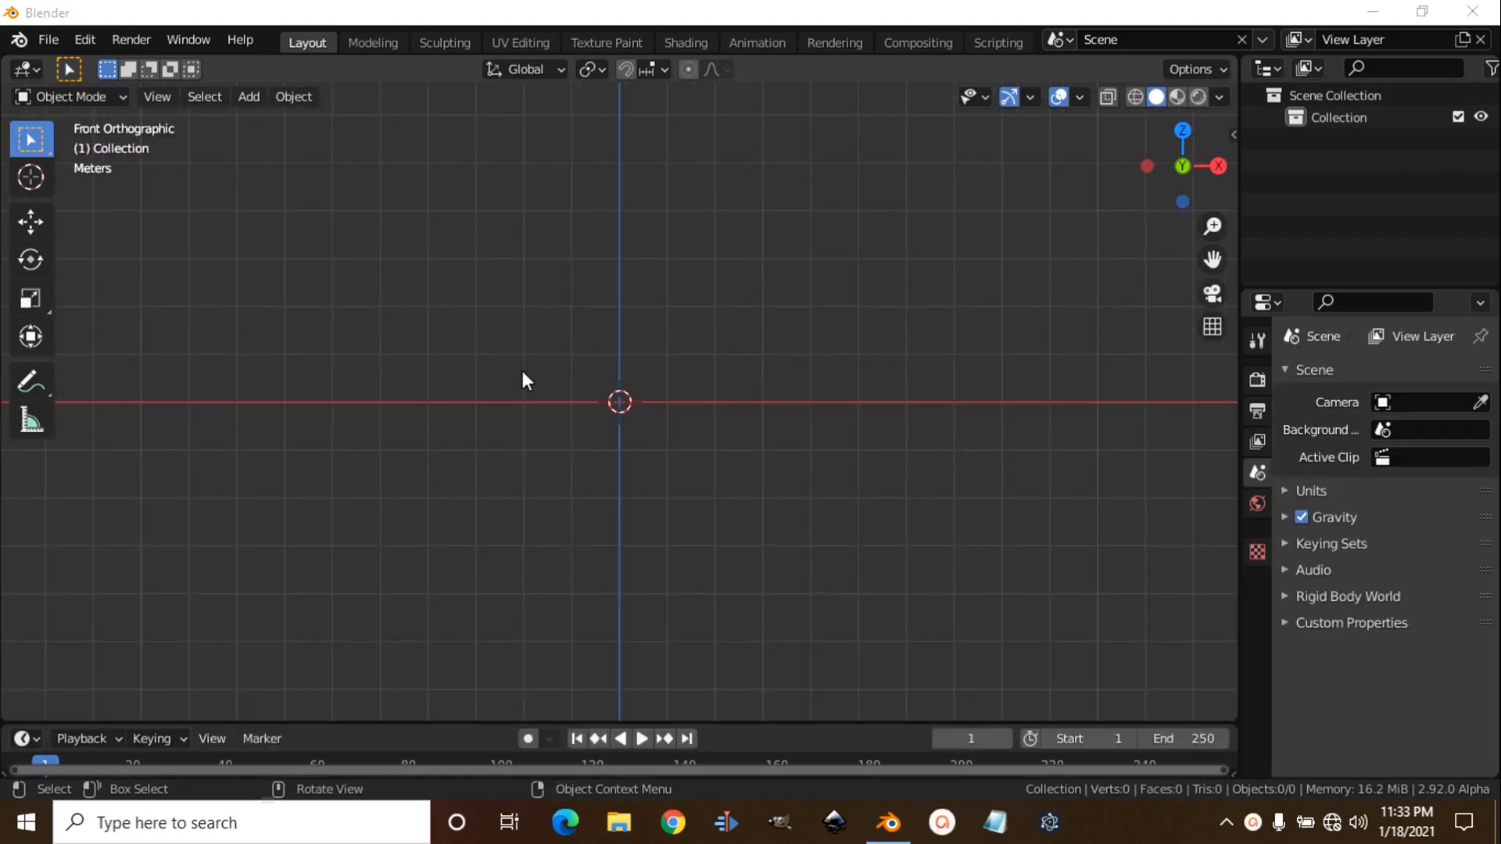
pyautogui.moveTo(536, 444)
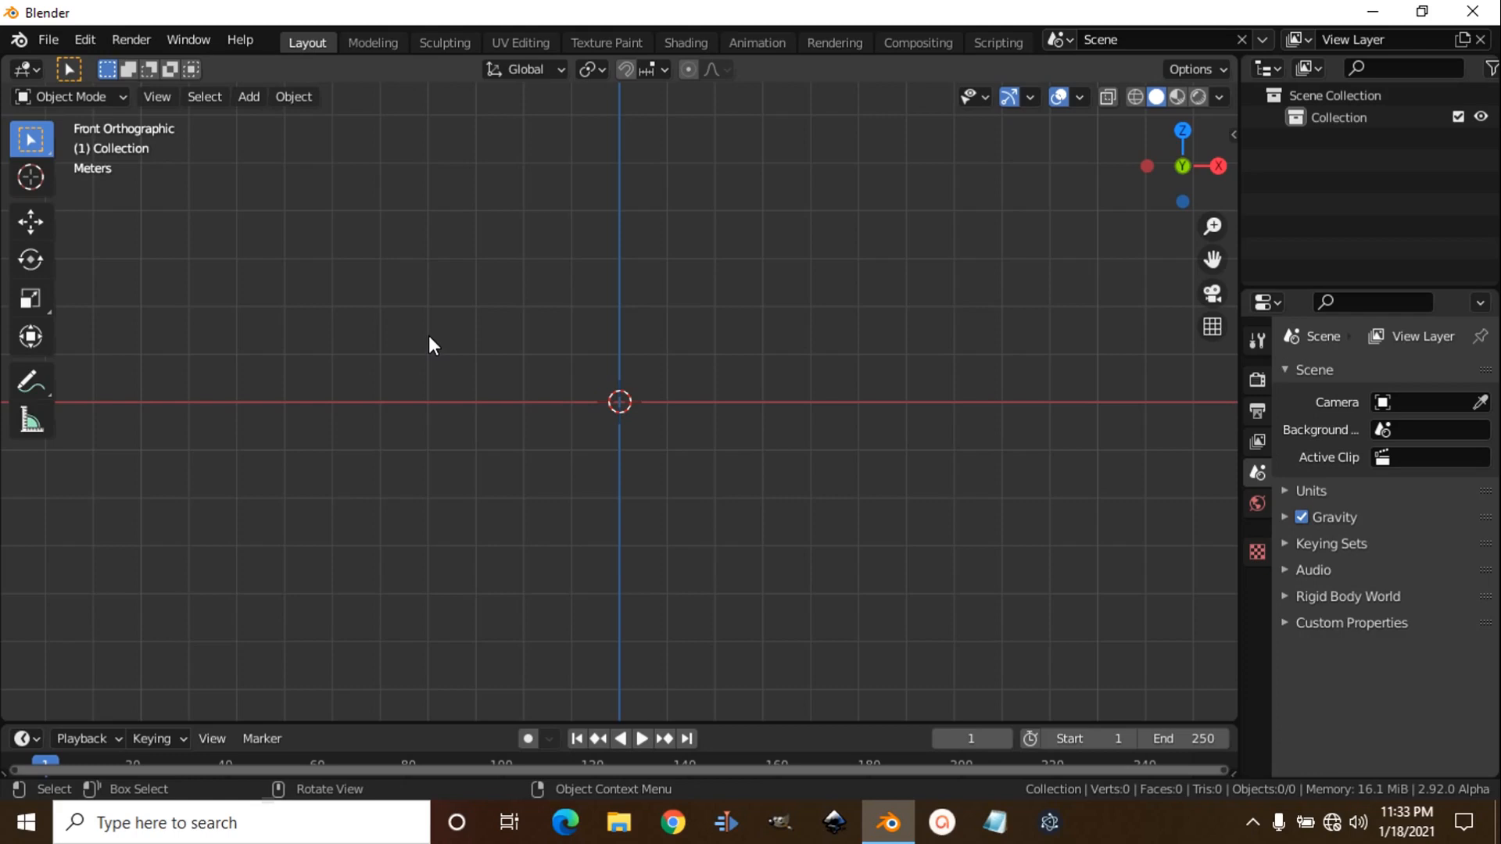
# Step: Add a cube and move it along X to −9.9424 m
pyautogui.press('shift+a')
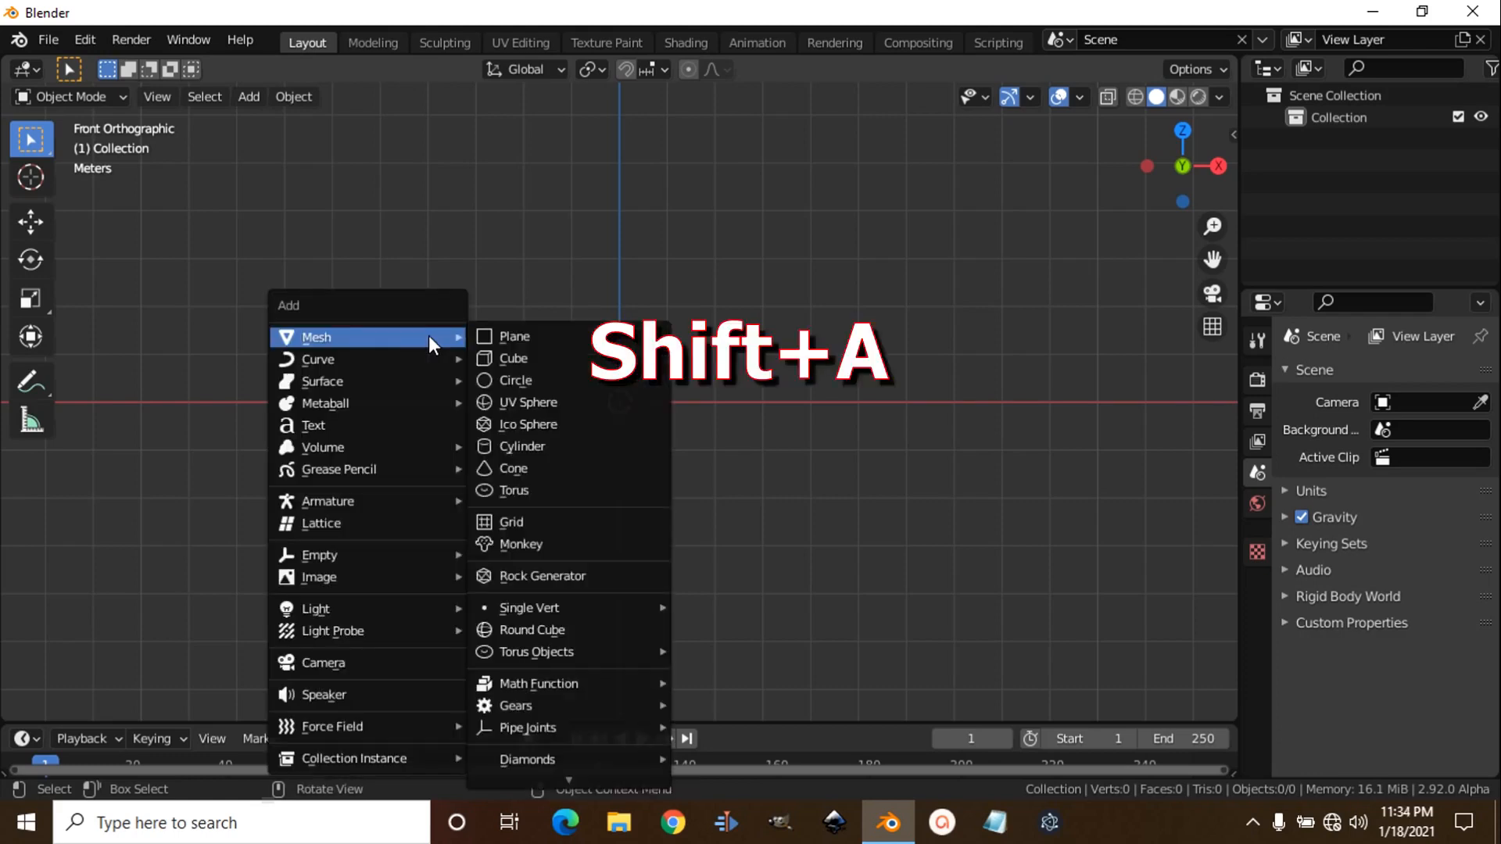
pyautogui.moveTo(513, 358)
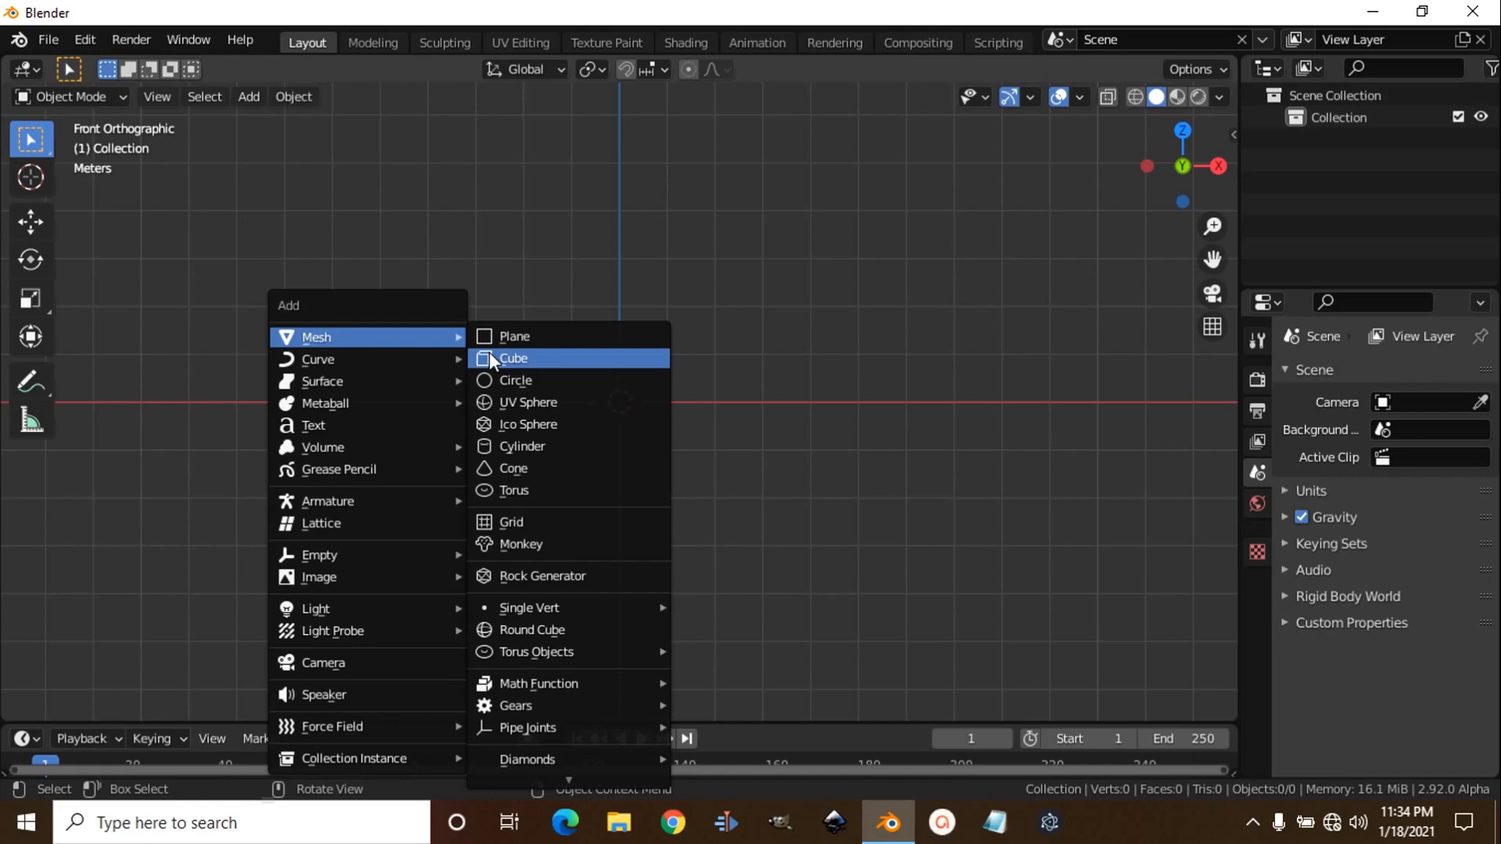
pyautogui.click(512, 358)
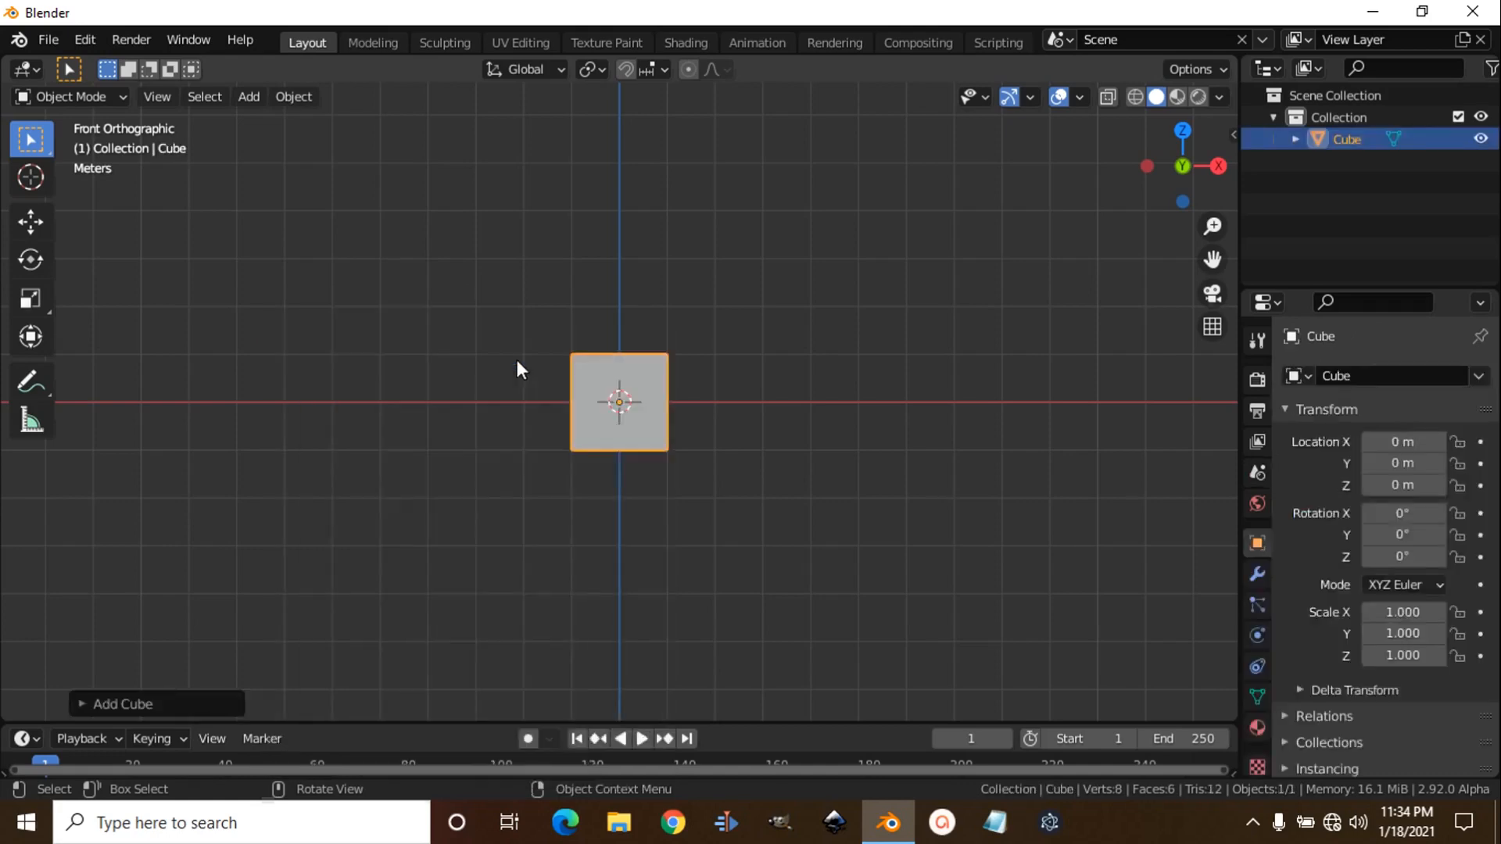
pyautogui.press('g')
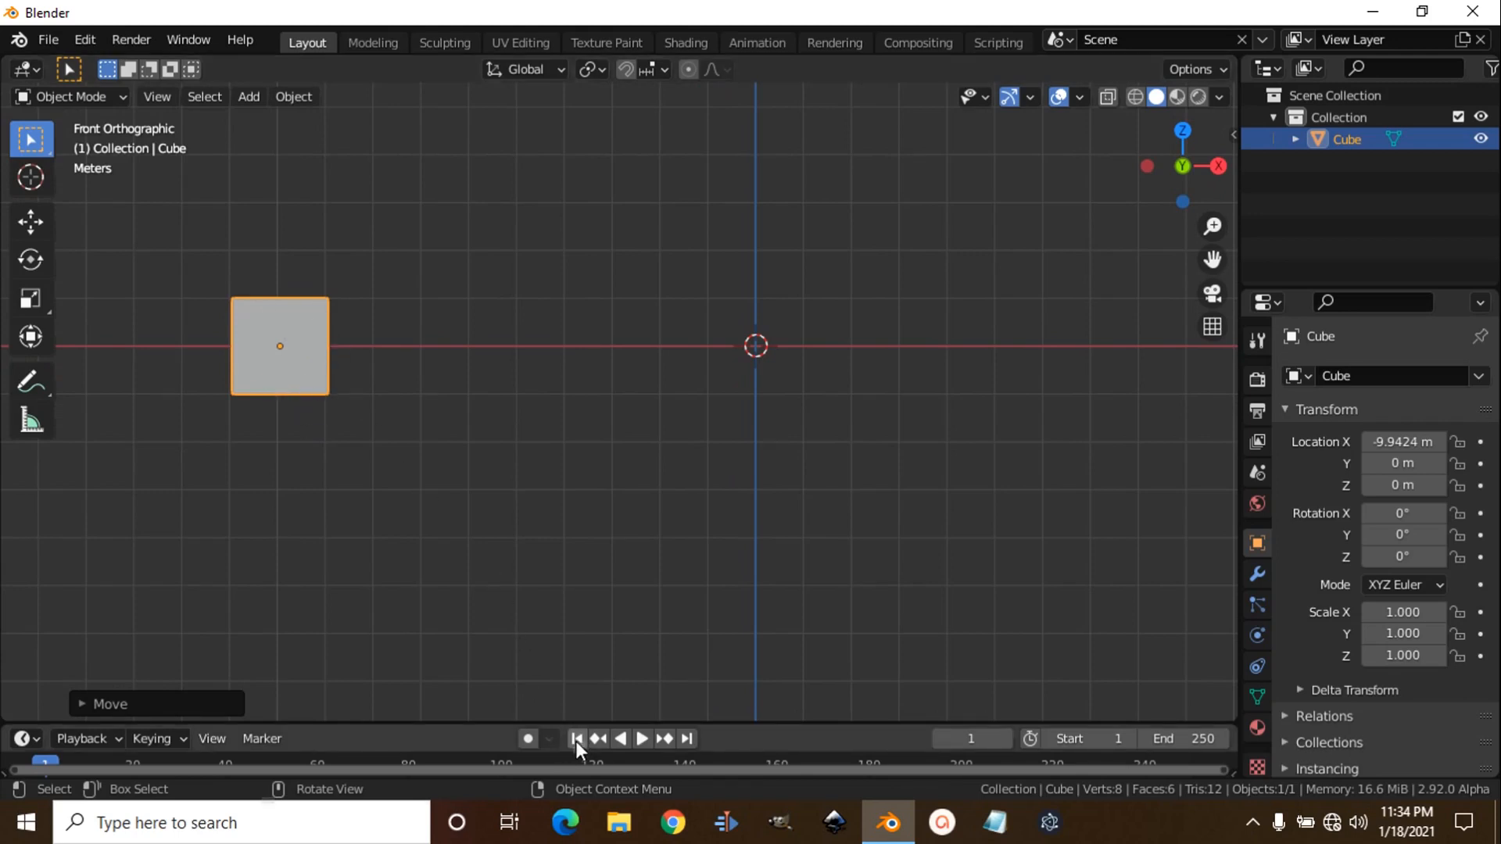
# Step: Keyframe the cube's location at X −9.9424 m on frame 1 and X 21.469 m on frame 250
pyautogui.press('i')
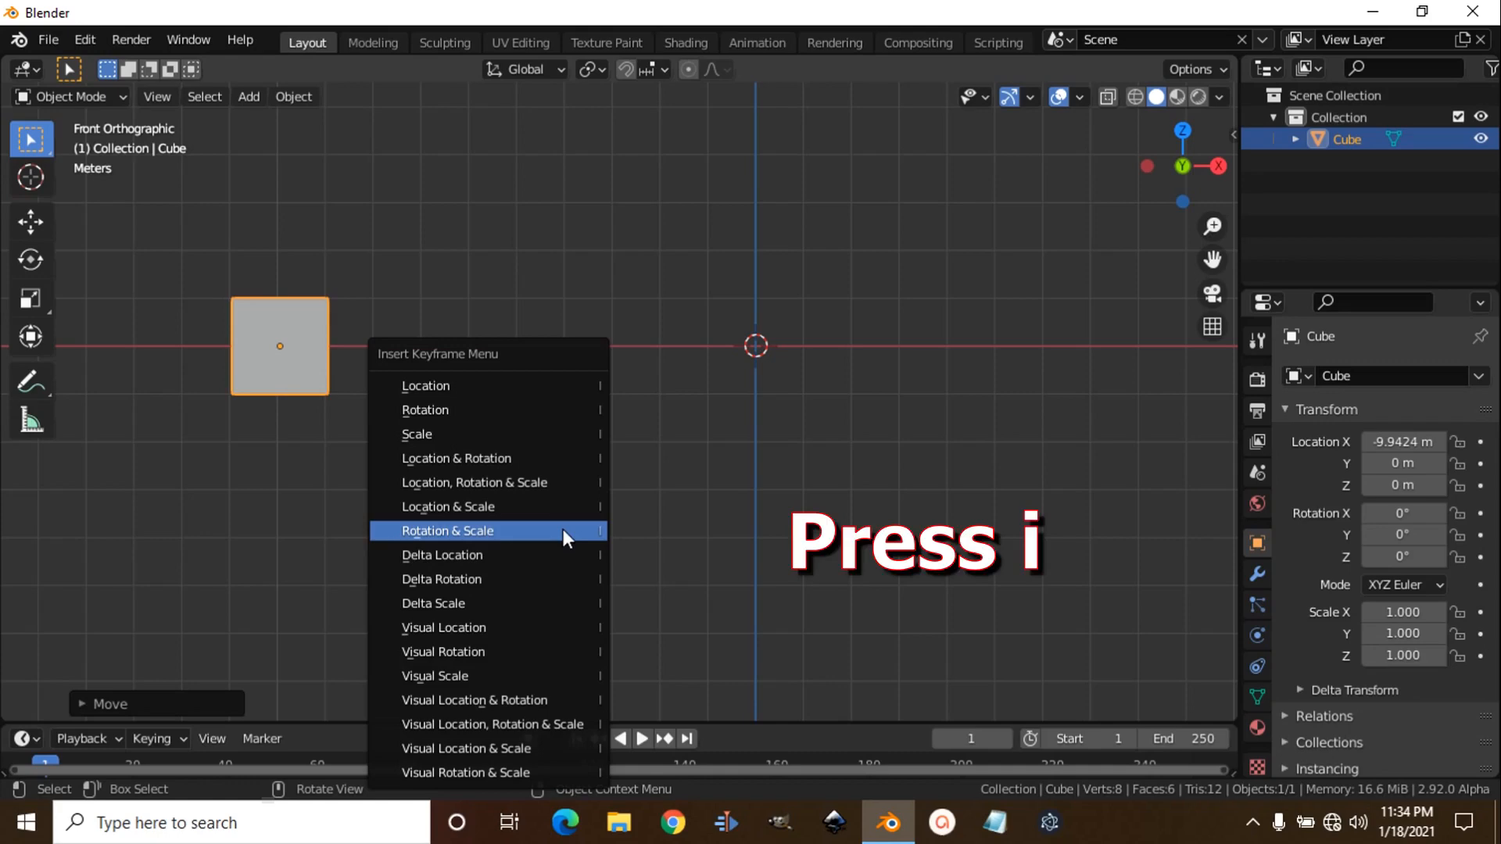
pyautogui.moveTo(452, 385)
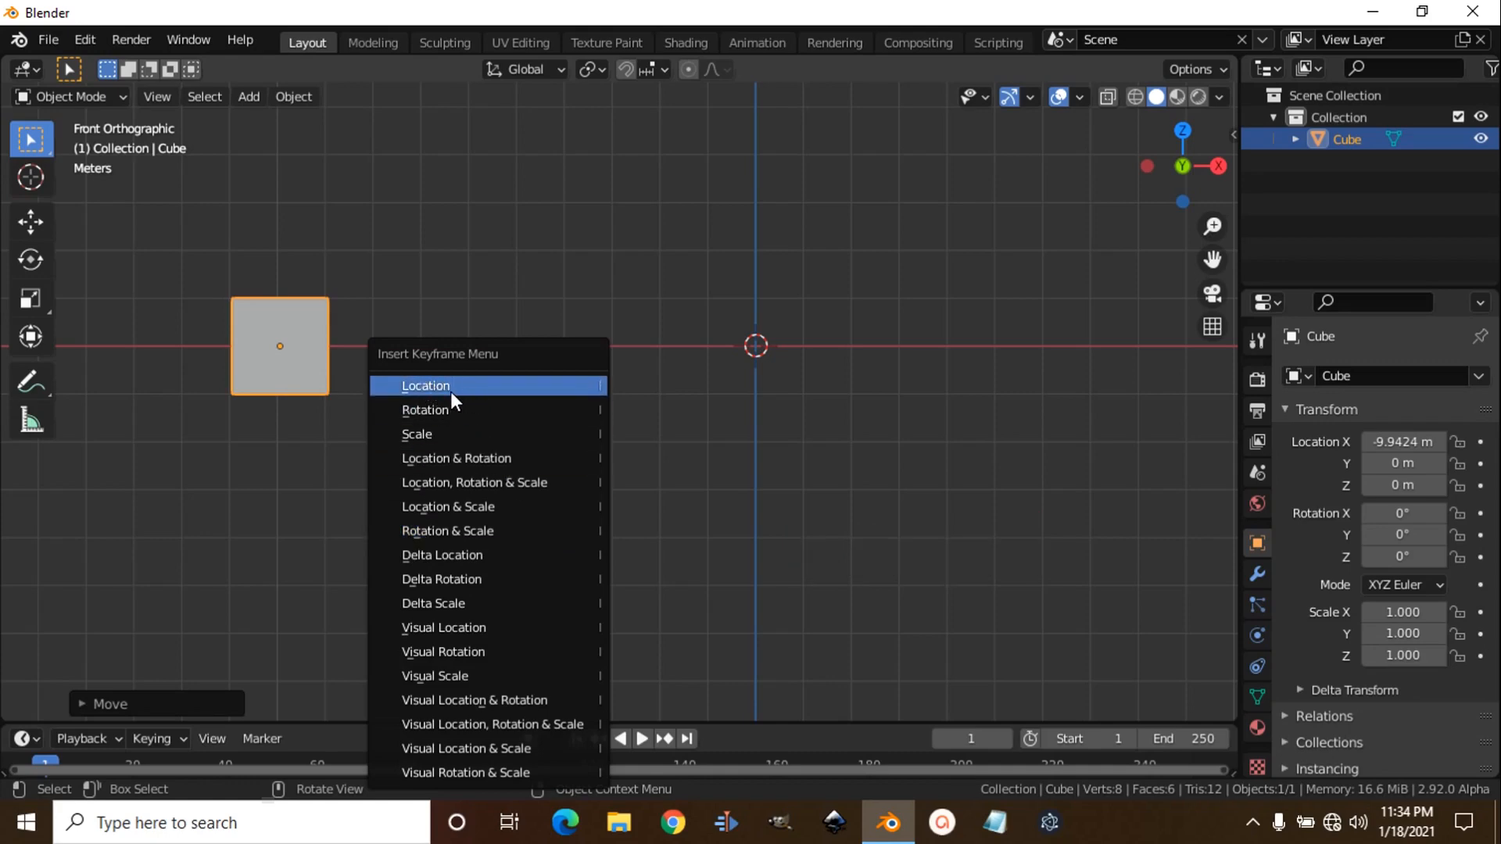
pyautogui.click(426, 385)
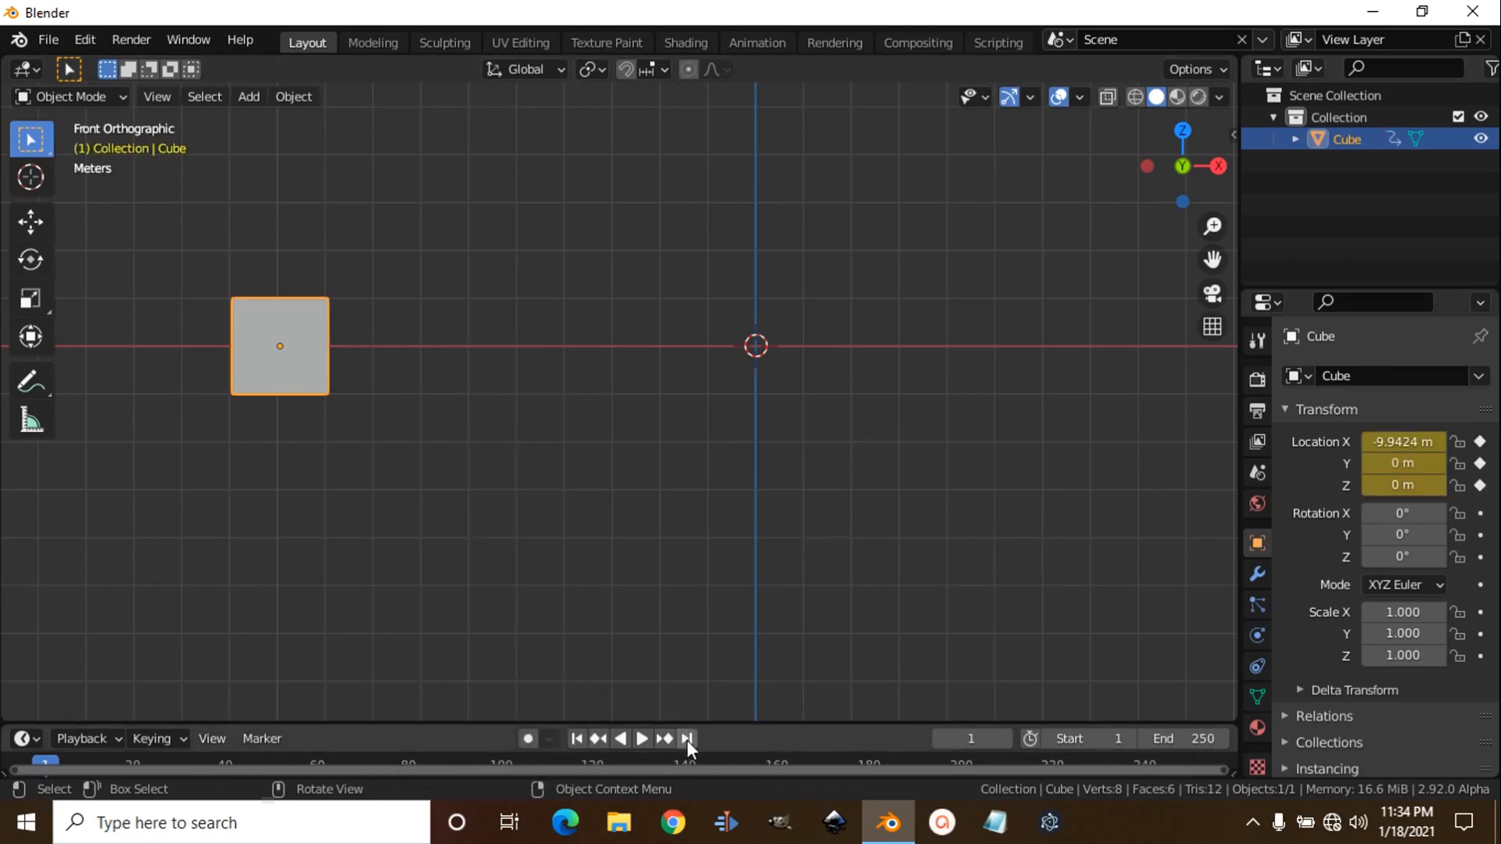
pyautogui.moveTo(688, 738)
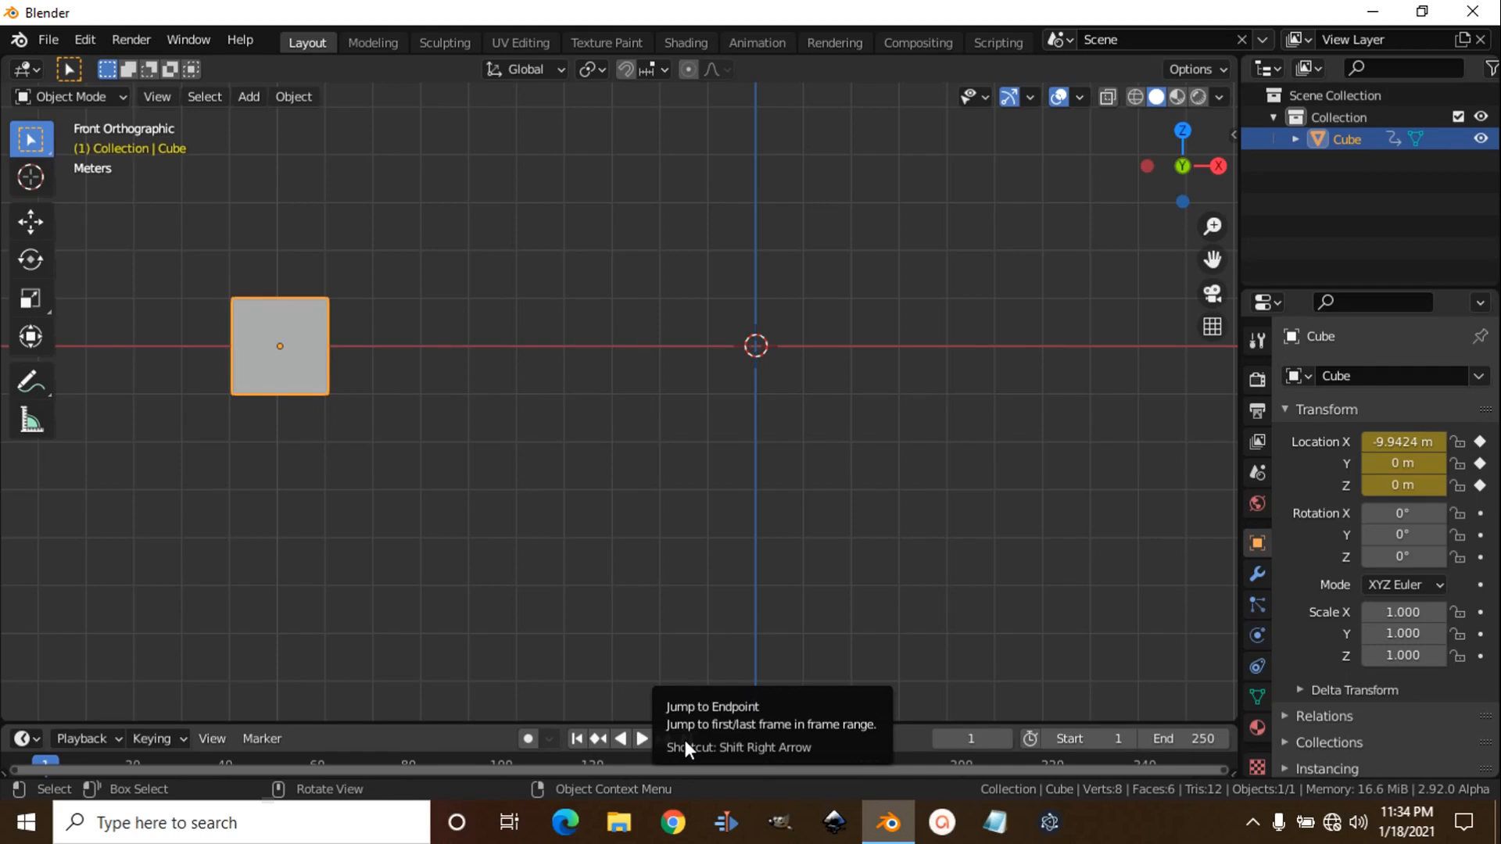
pyautogui.click(687, 738)
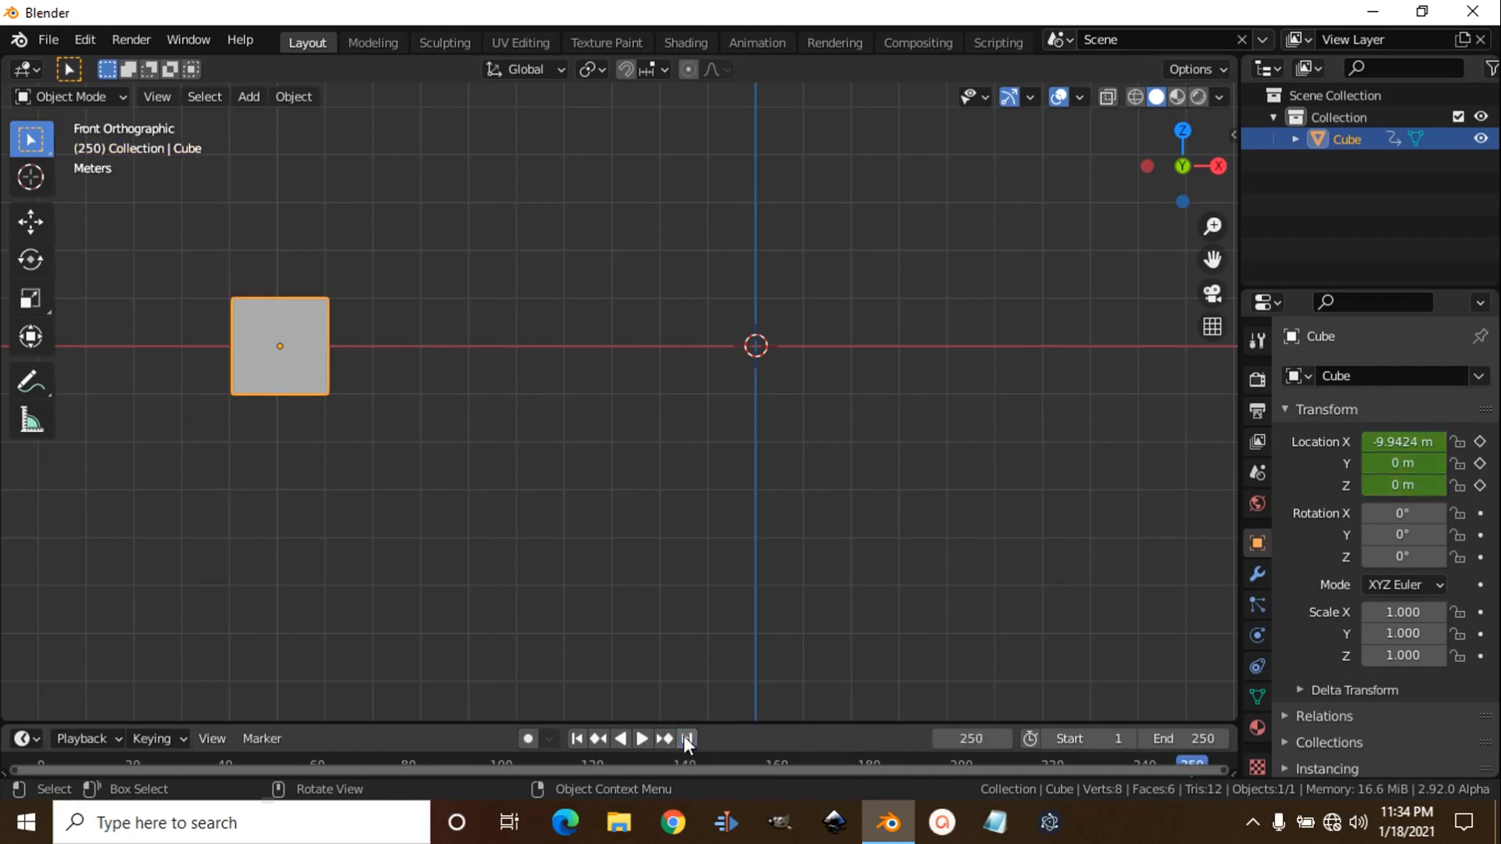
pyautogui.press('g')
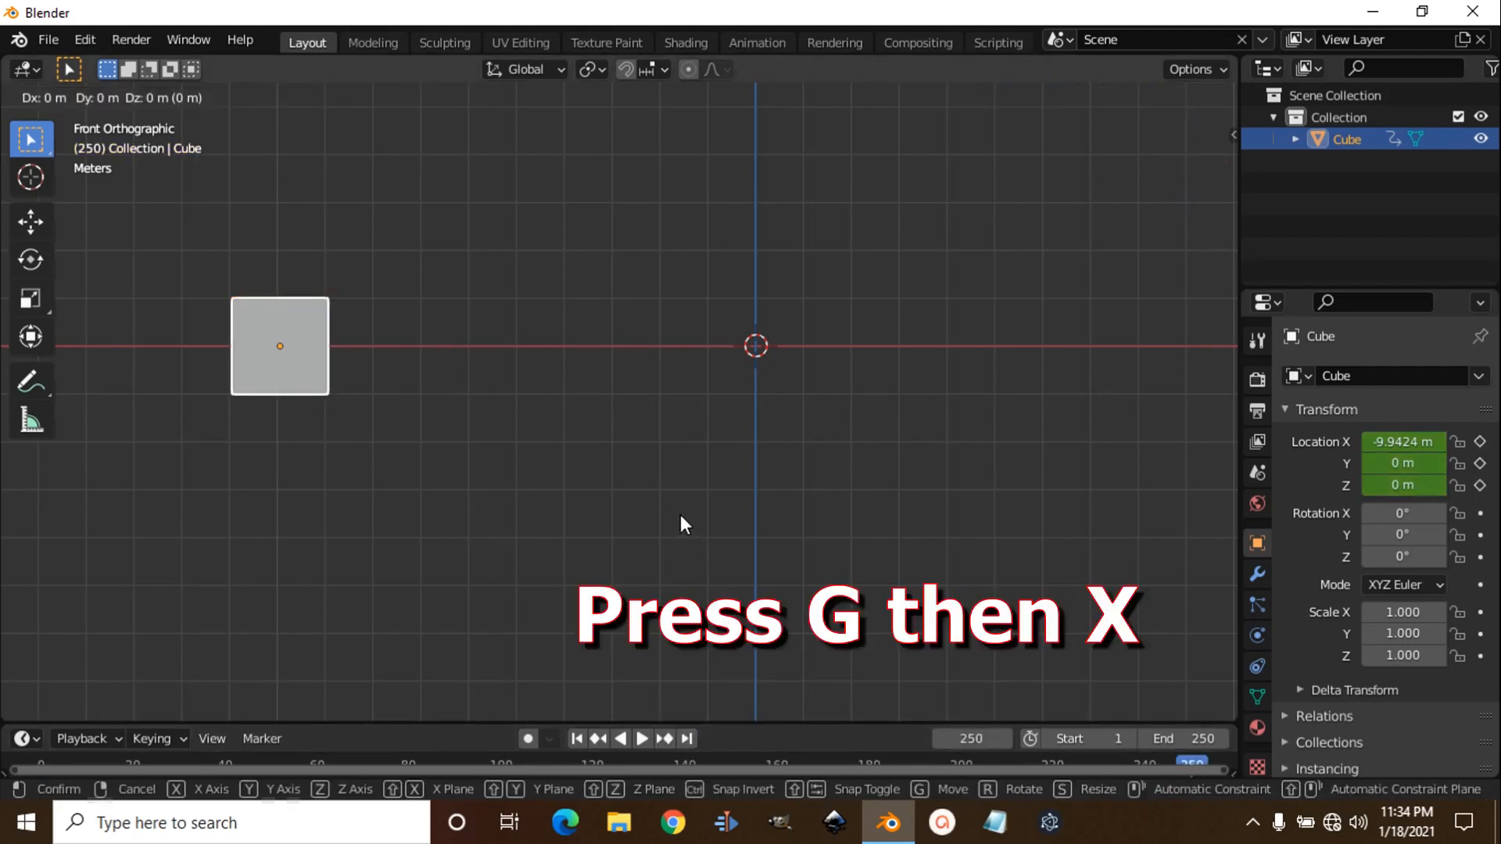
pyautogui.press('g')
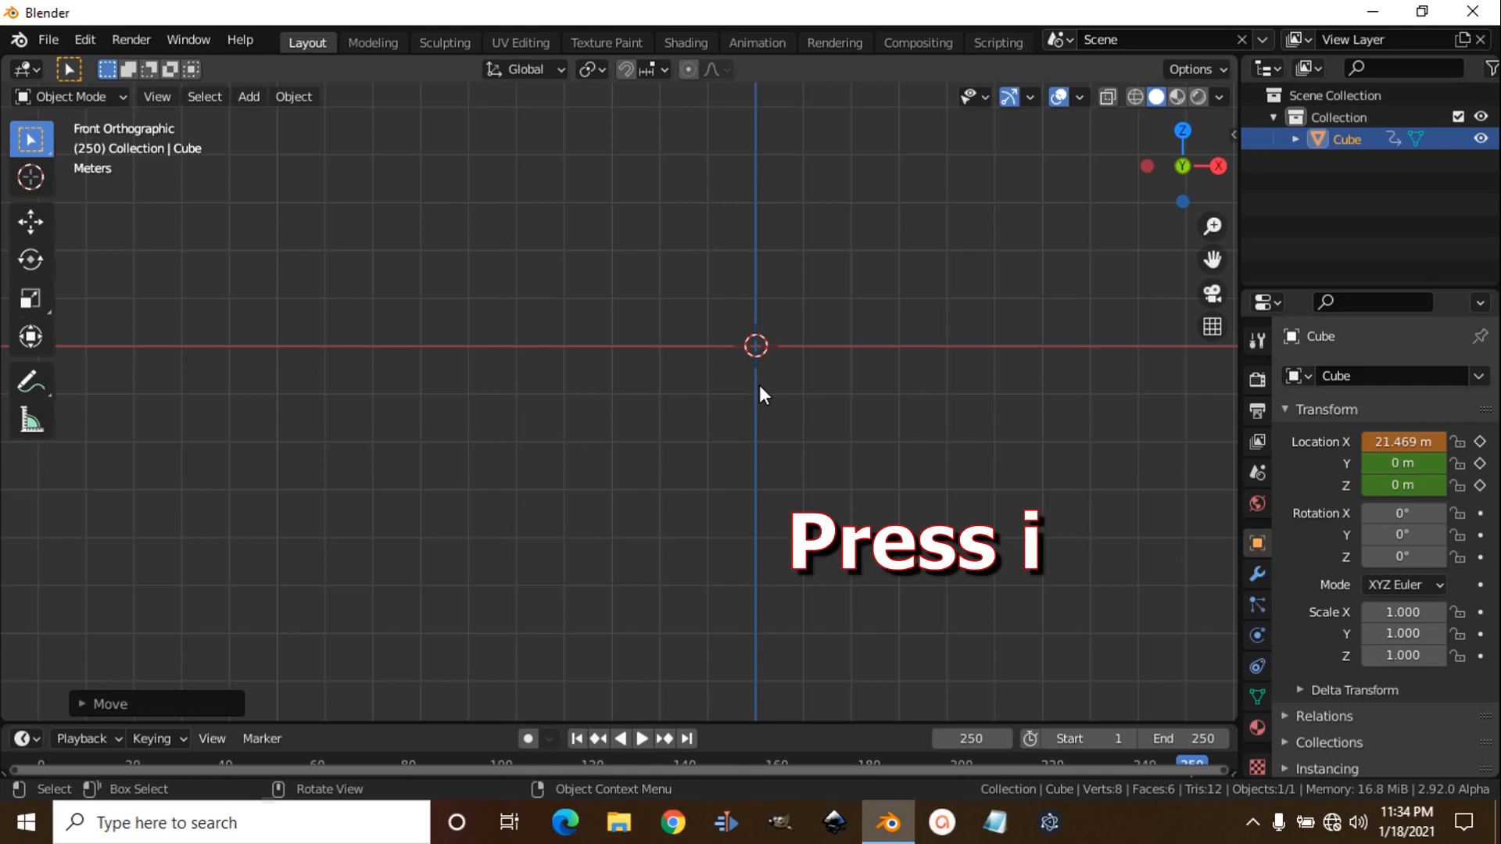
pyautogui.press('i')
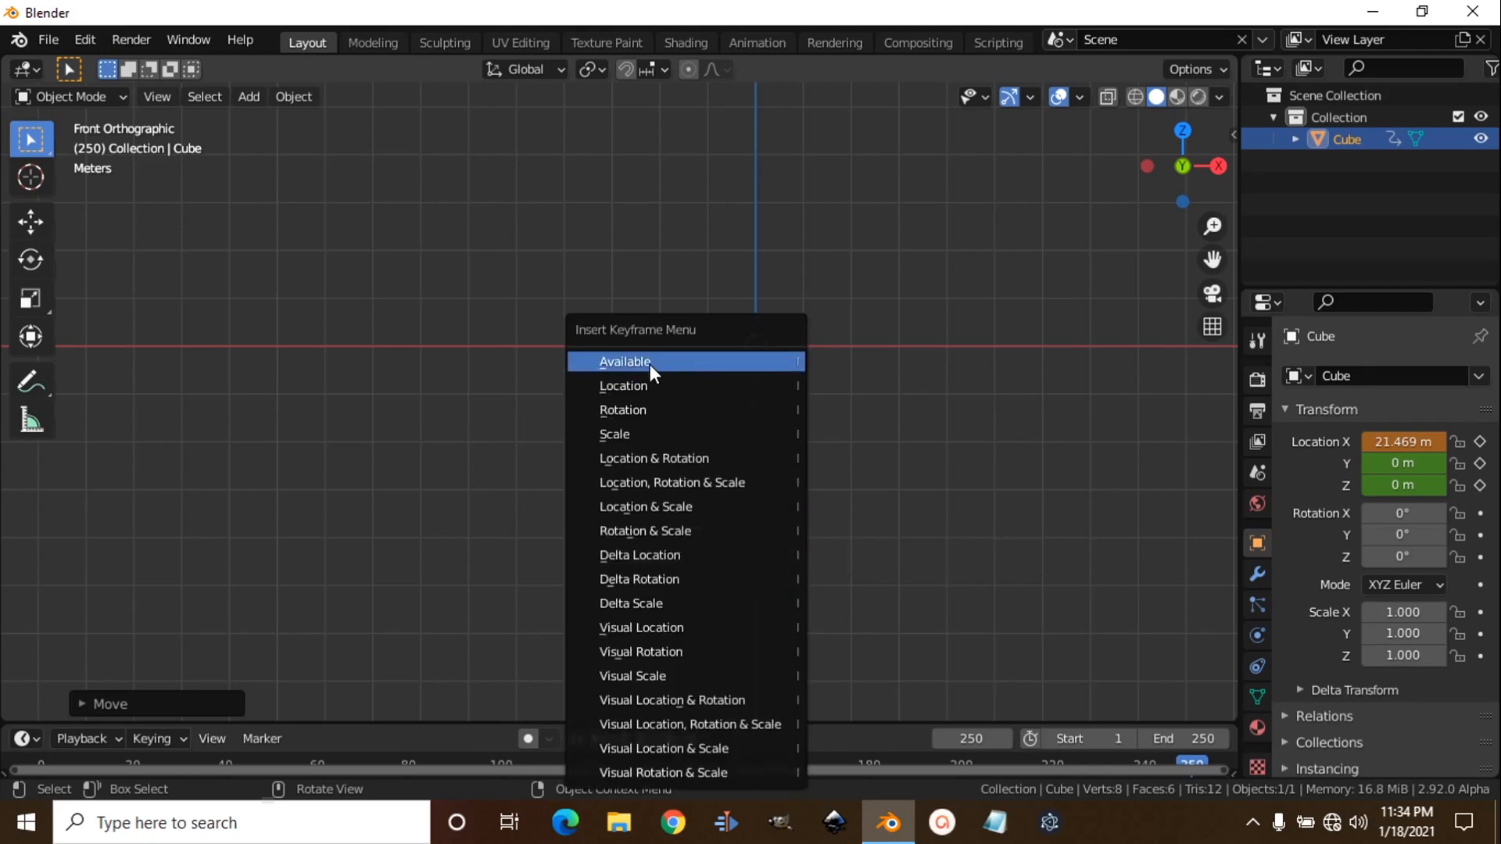
pyautogui.click(626, 362)
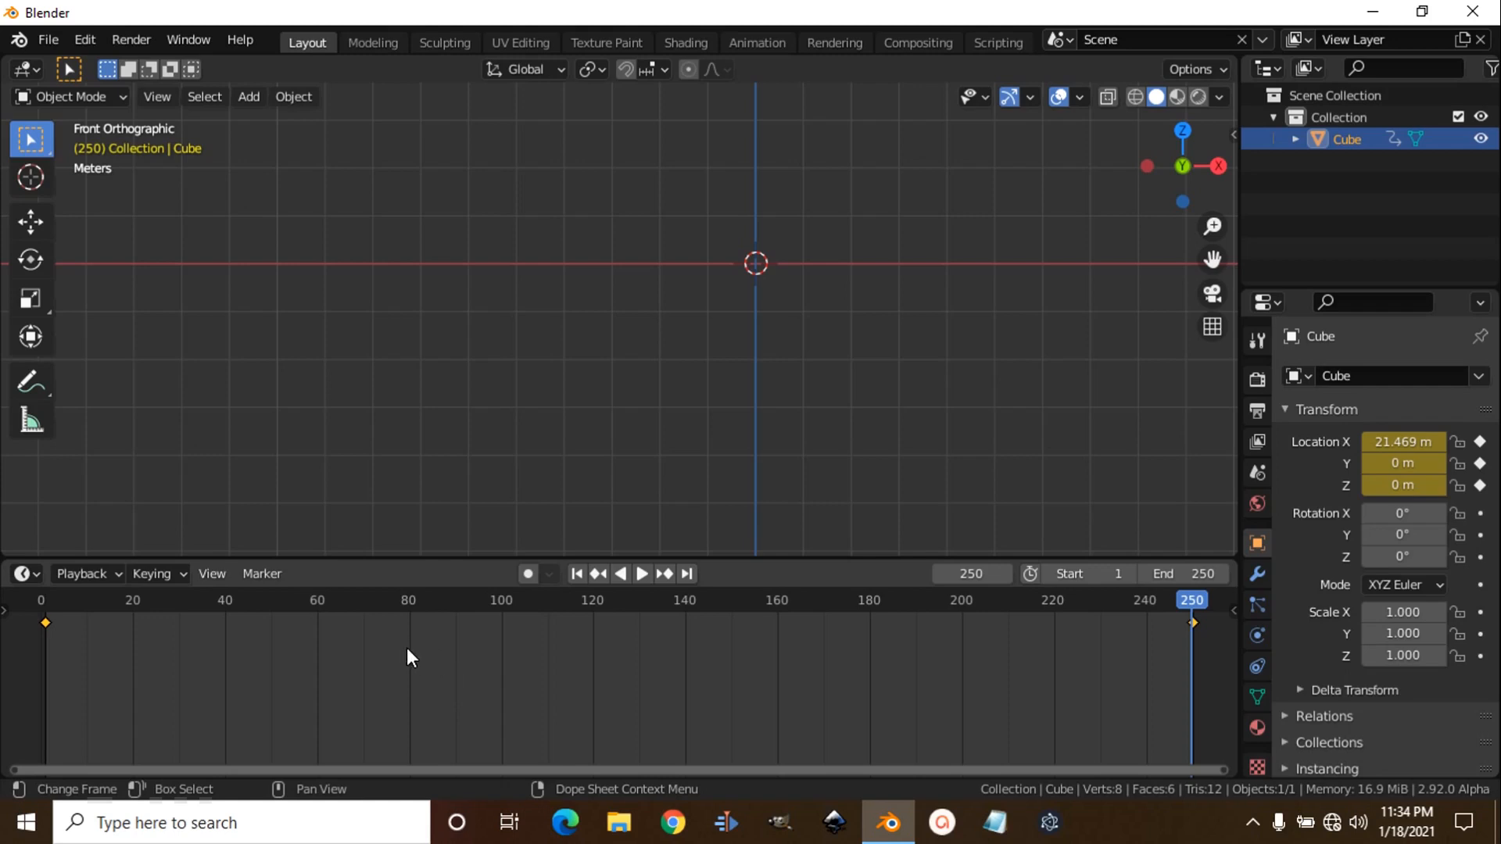
pyautogui.moveTo(415, 671)
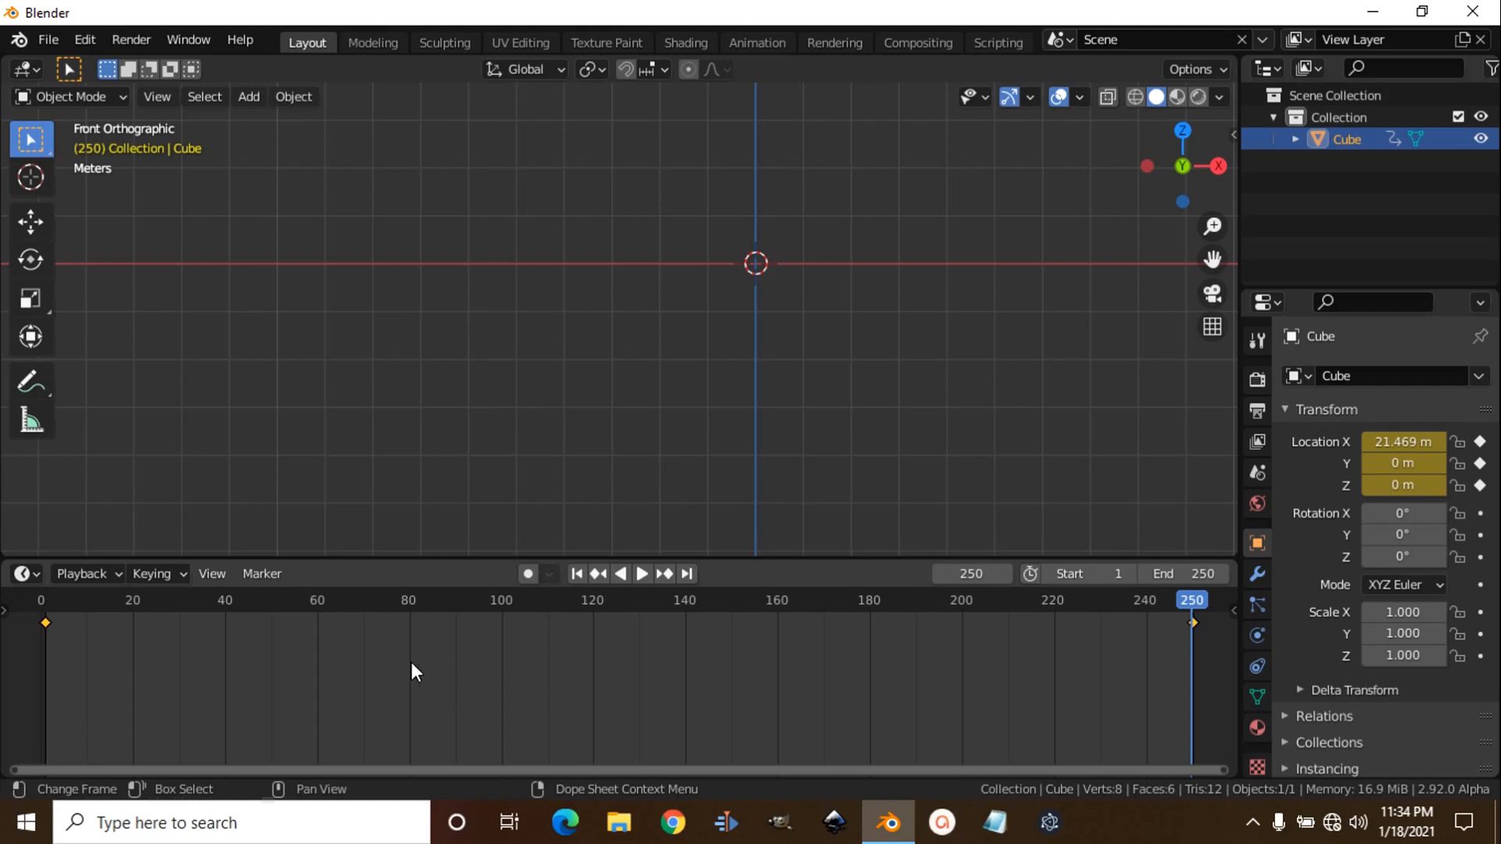
pyautogui.moveTo(401, 669)
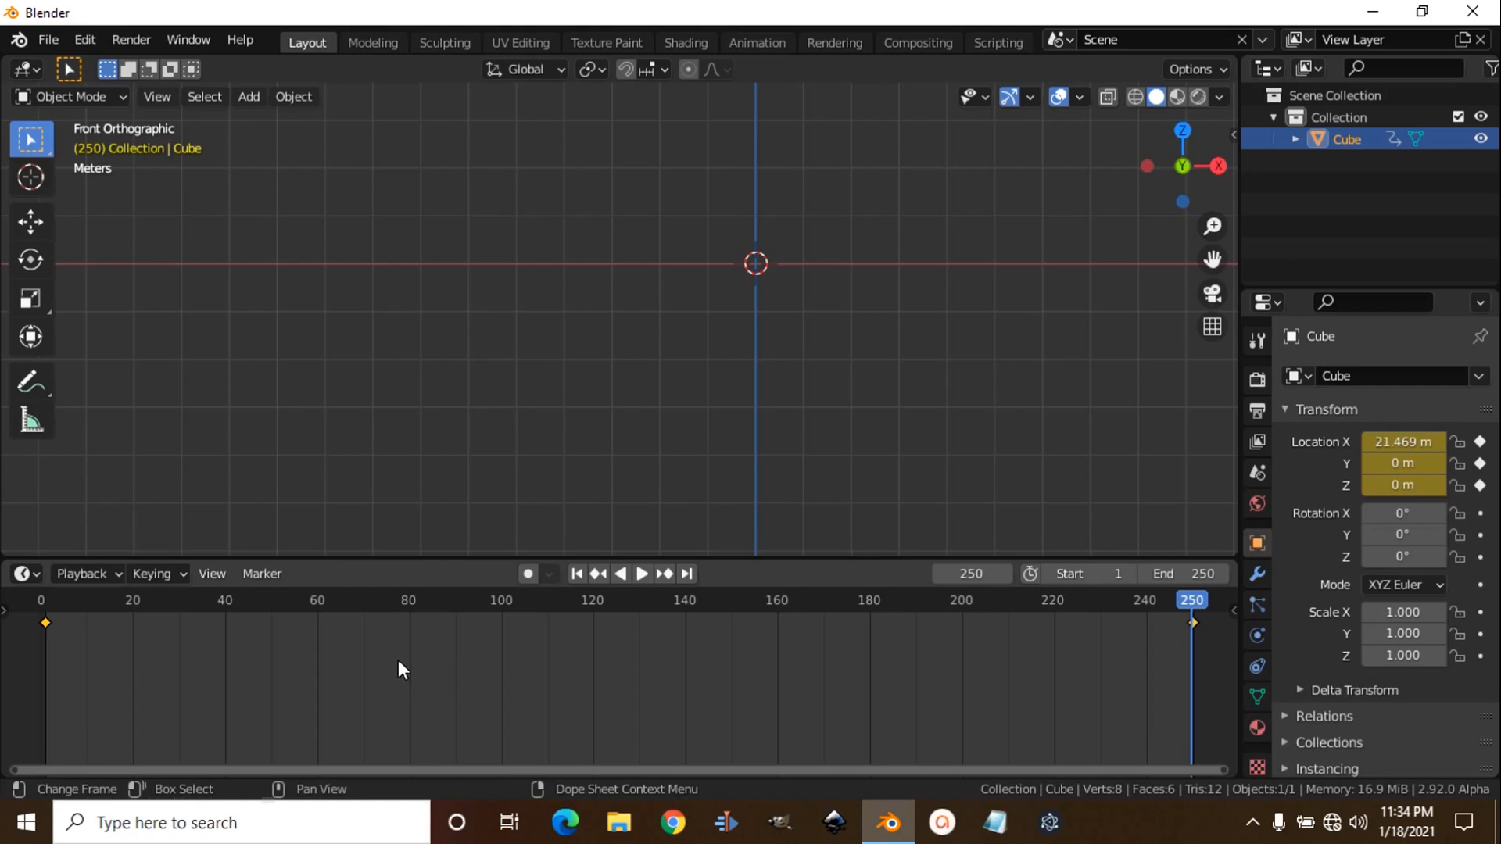
# Step: Return to frame 1 with the cube back at X −9.94 m and both keyframes visible
pyautogui.press('t')
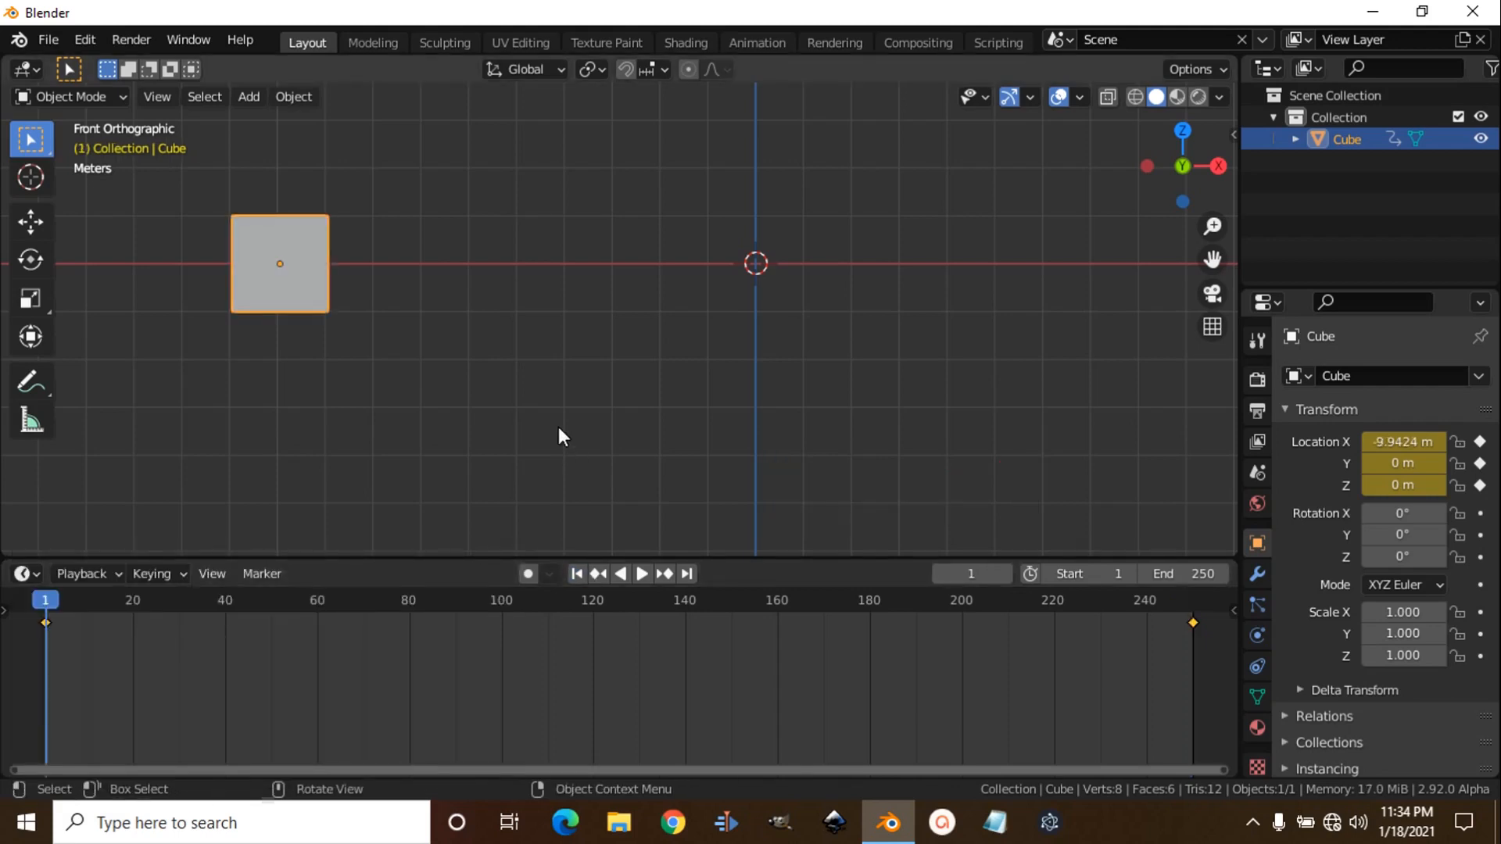
pyautogui.click(641, 573)
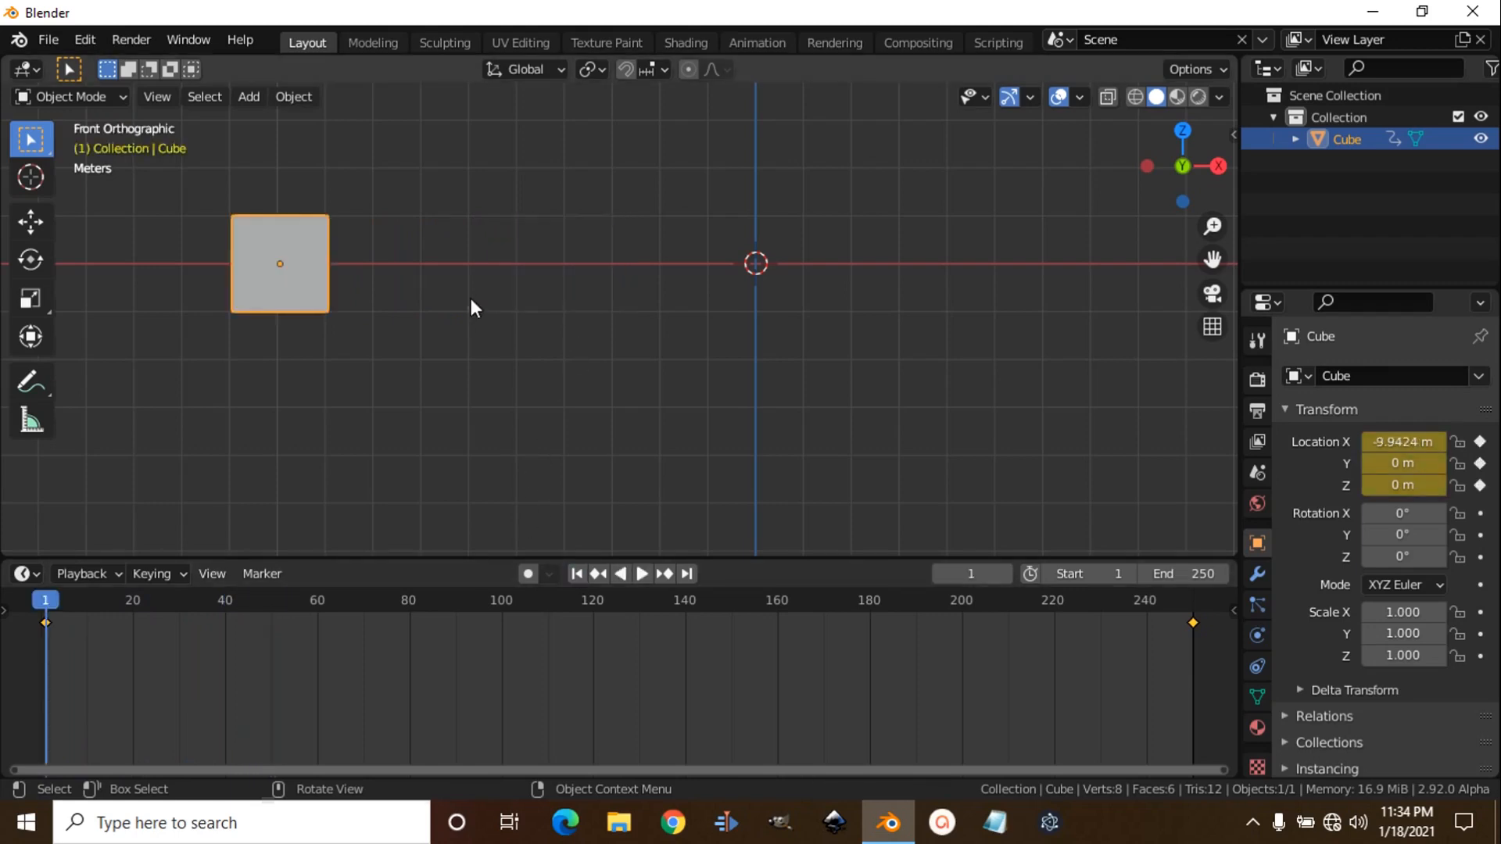
pyautogui.moveTo(468, 273)
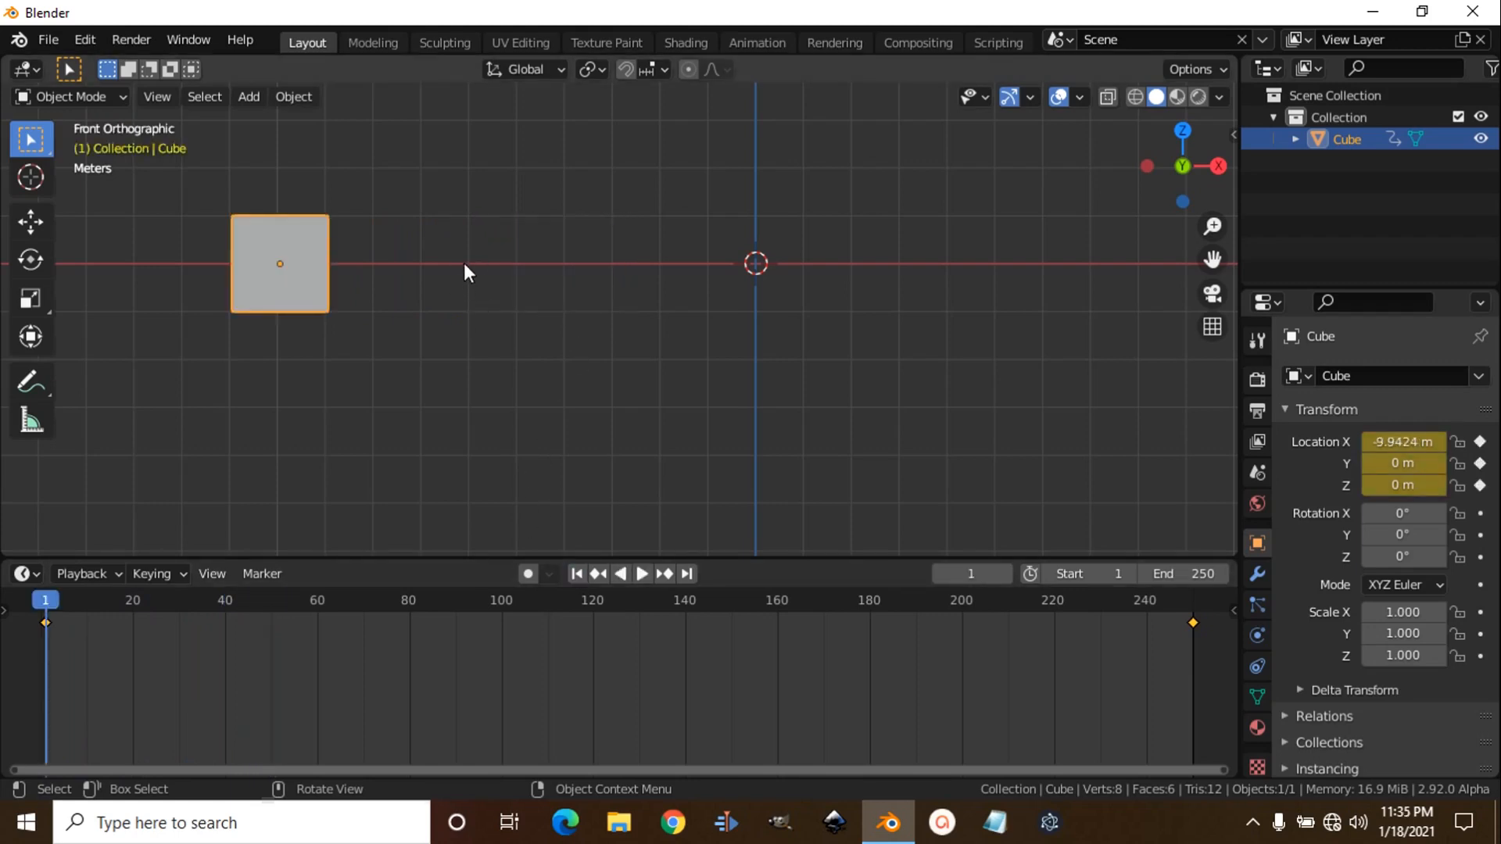
# Step: Add a NURBS path and raise its middle control point in Edit Mode to form a hump
pyautogui.press('shift+a')
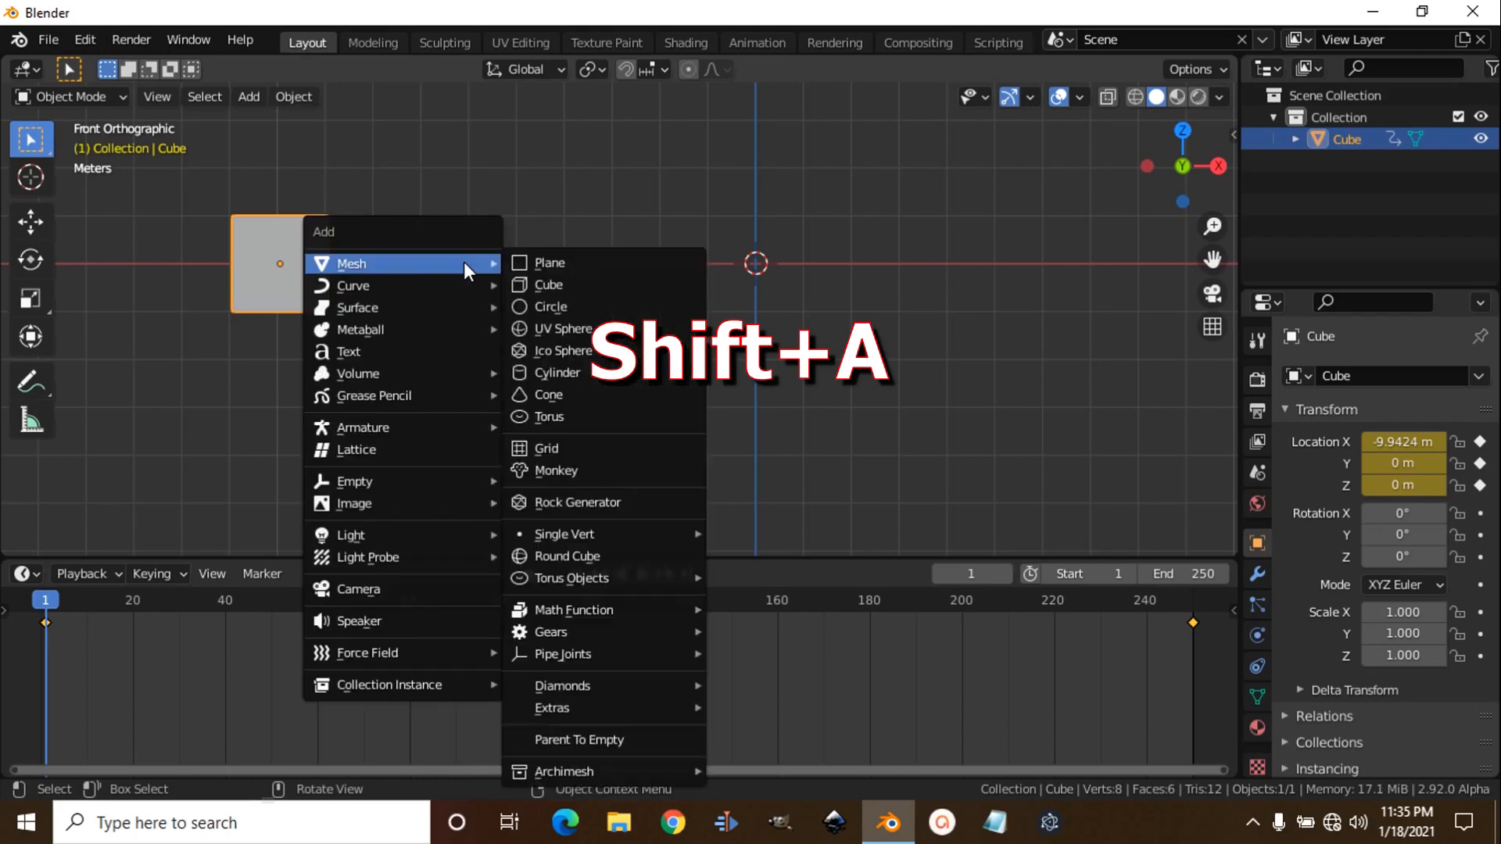
pyautogui.moveTo(383, 285)
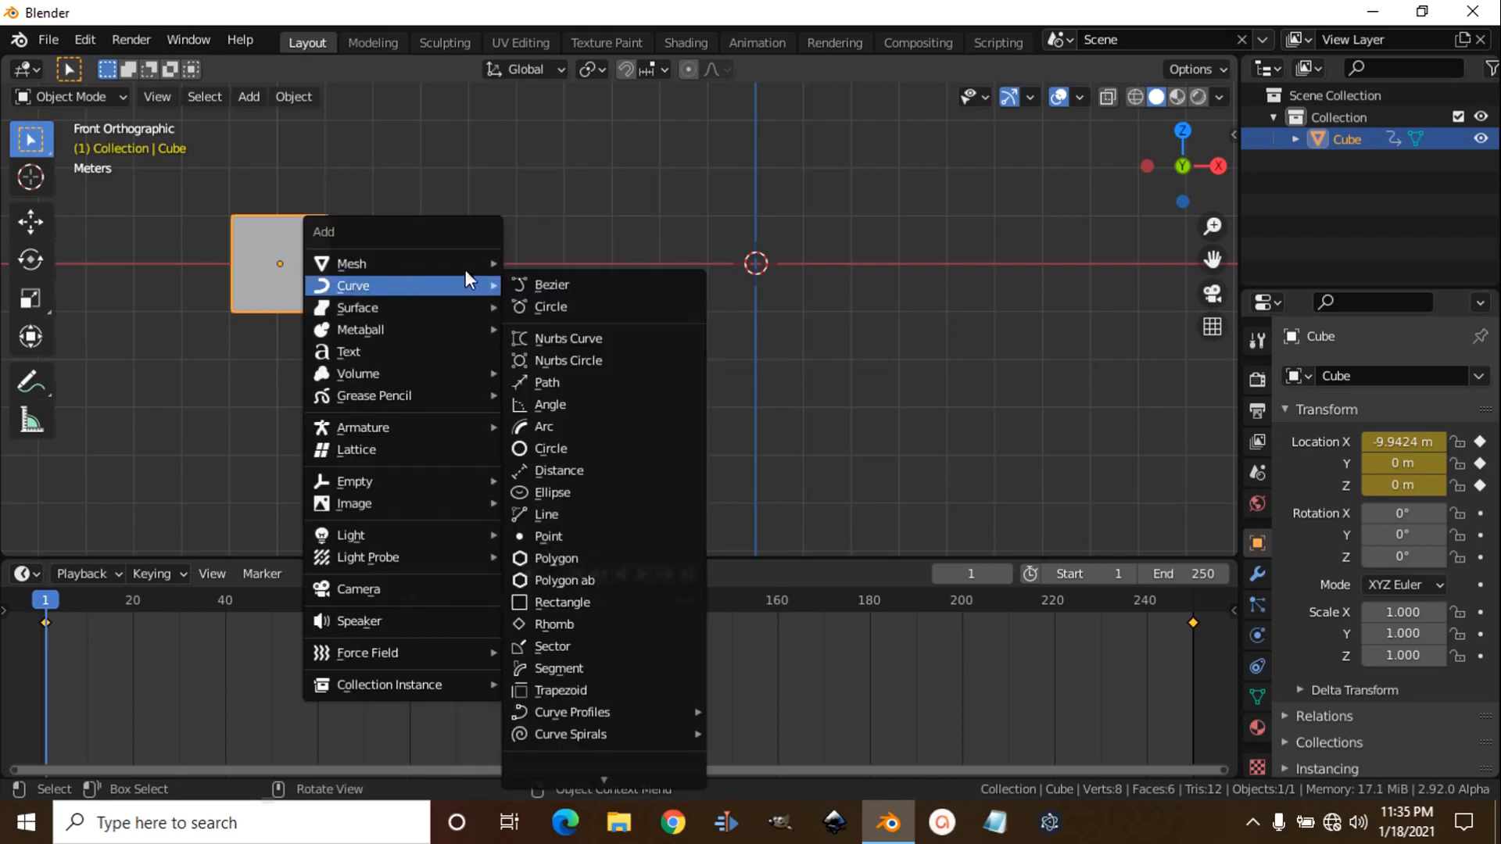
pyautogui.click(547, 383)
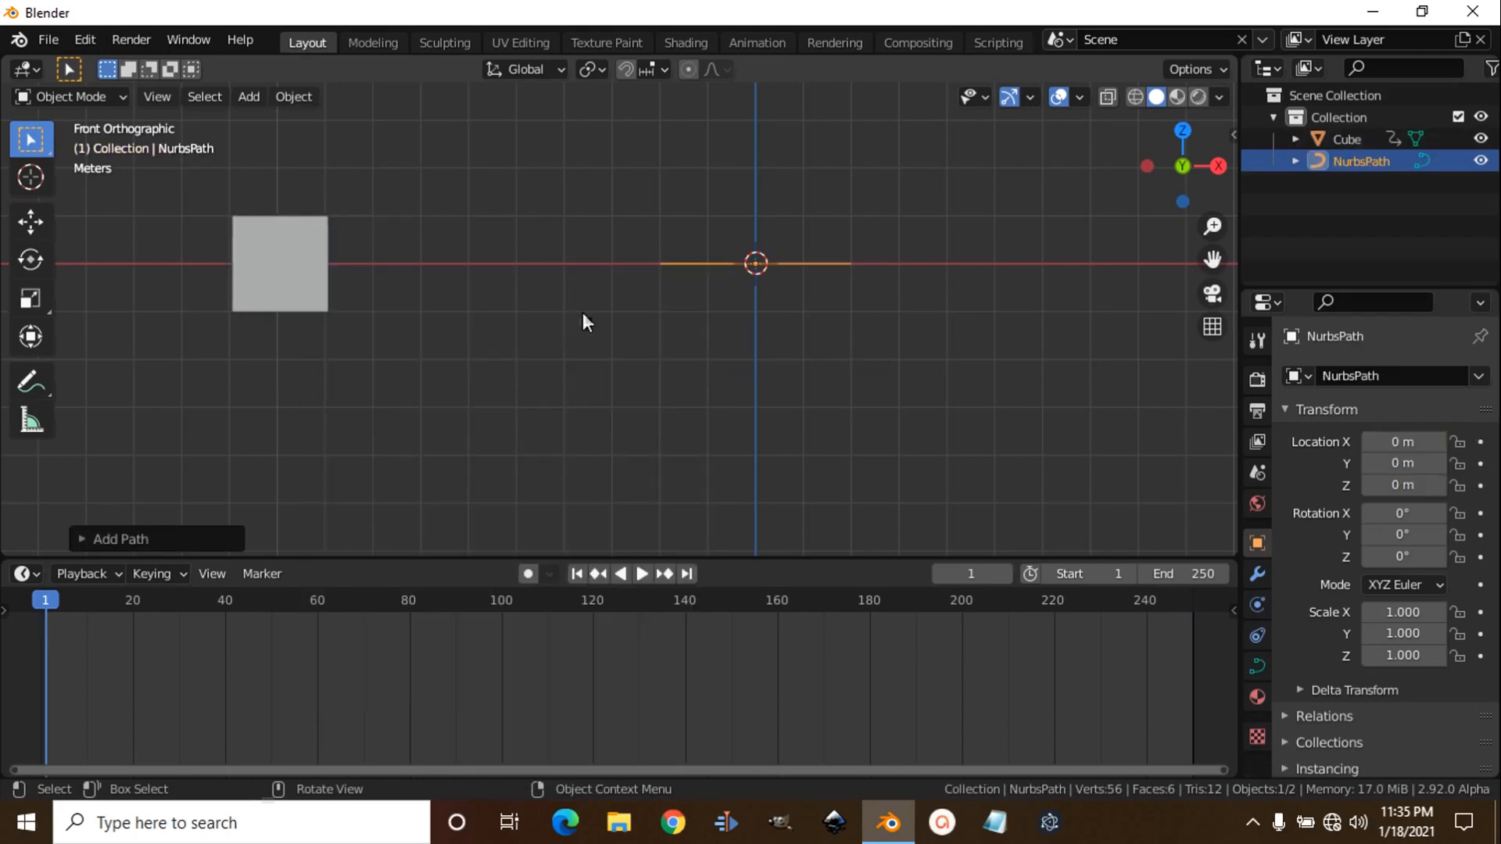
pyautogui.click(69, 96)
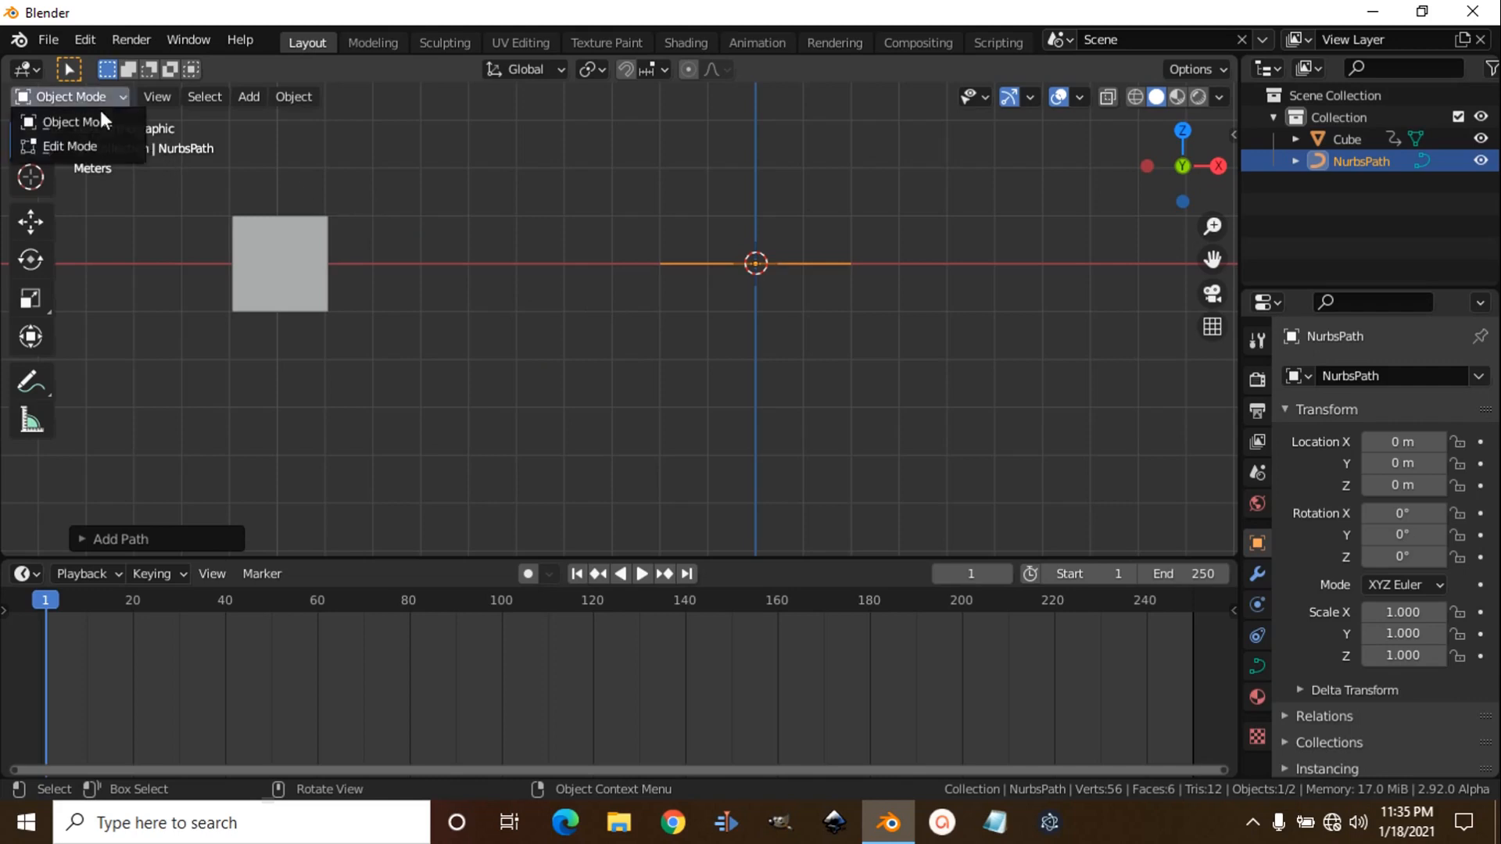
pyautogui.click(70, 146)
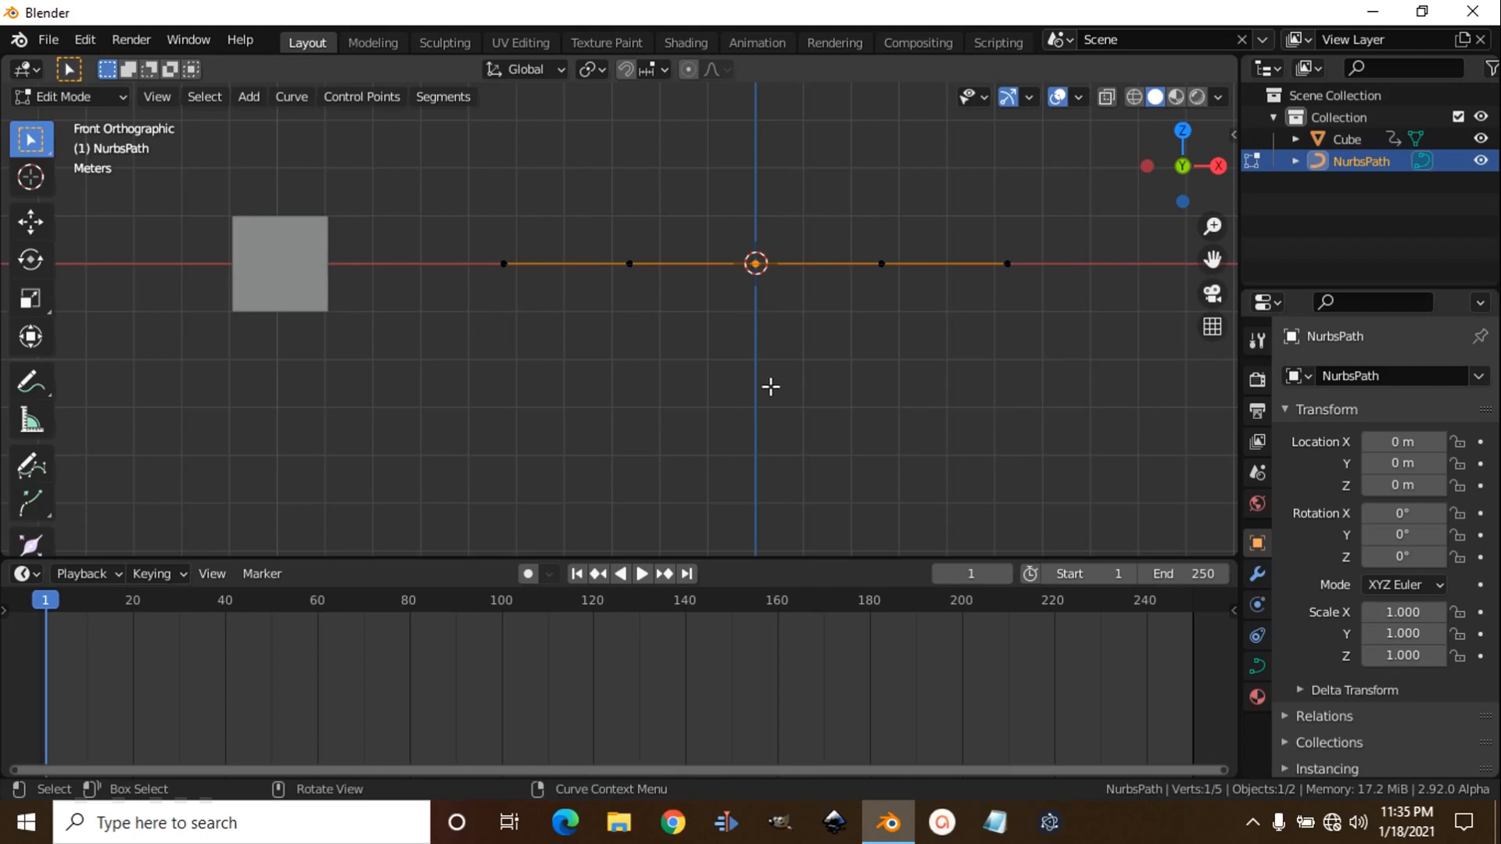
pyautogui.press('g')
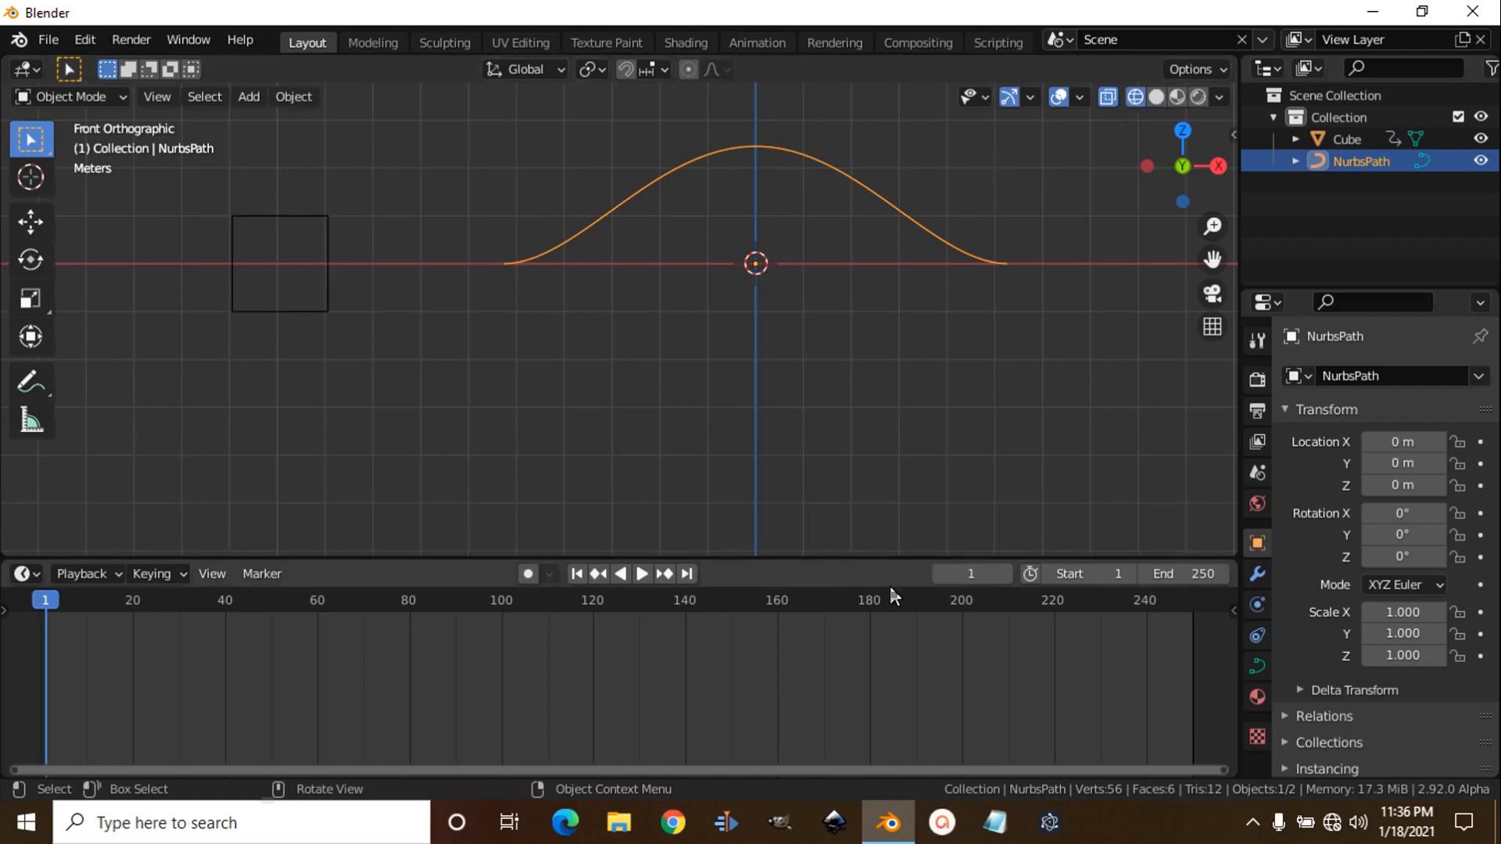
# Step: Check the cube at frames 40 and 121, then return to frame 1
pyautogui.click(970, 573)
pyautogui.write('40')
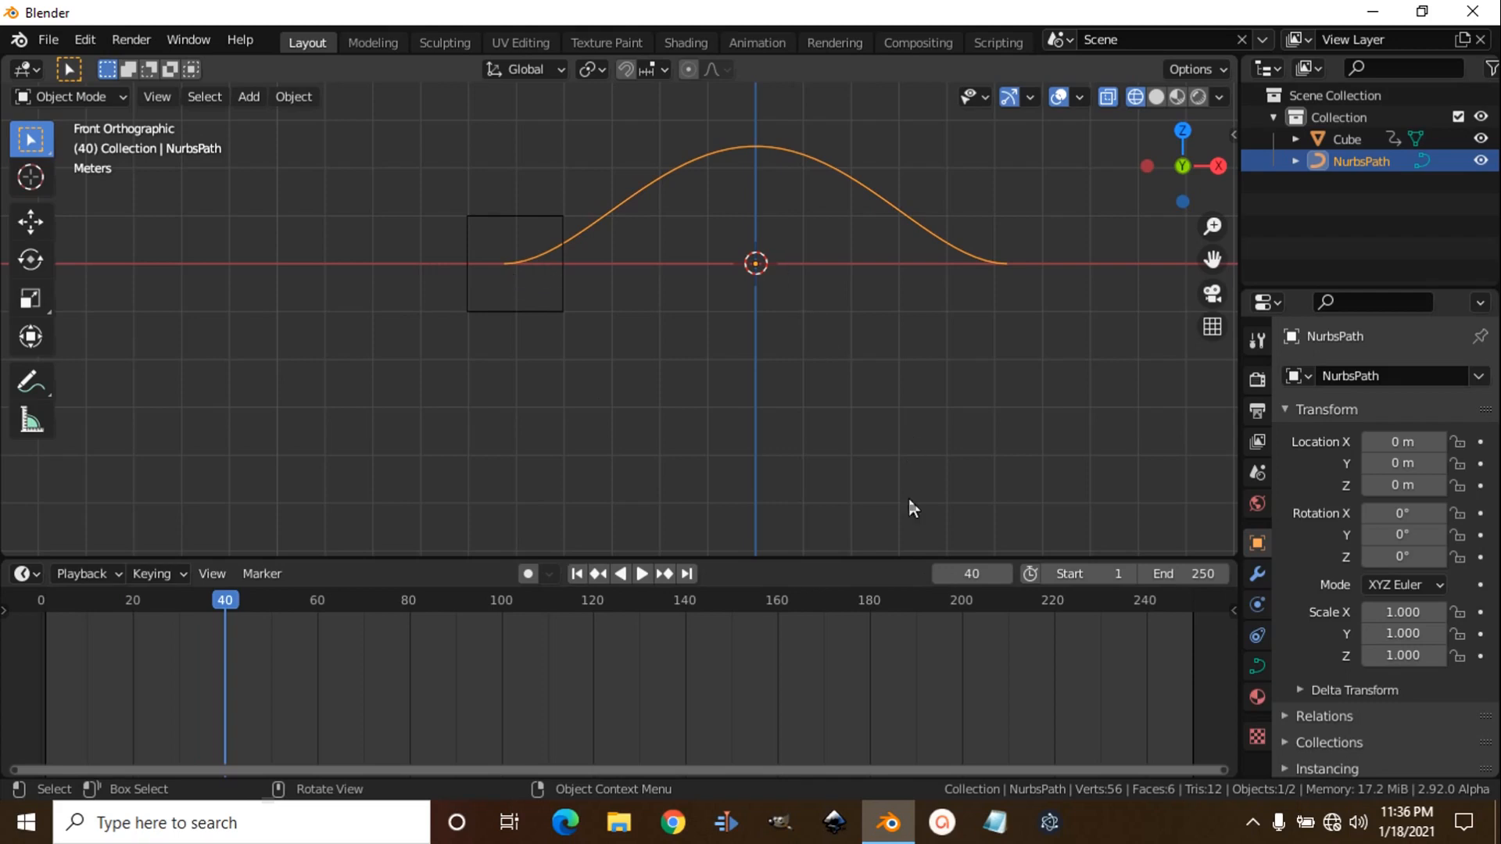
pyautogui.click(970, 573)
pyautogui.write('121')
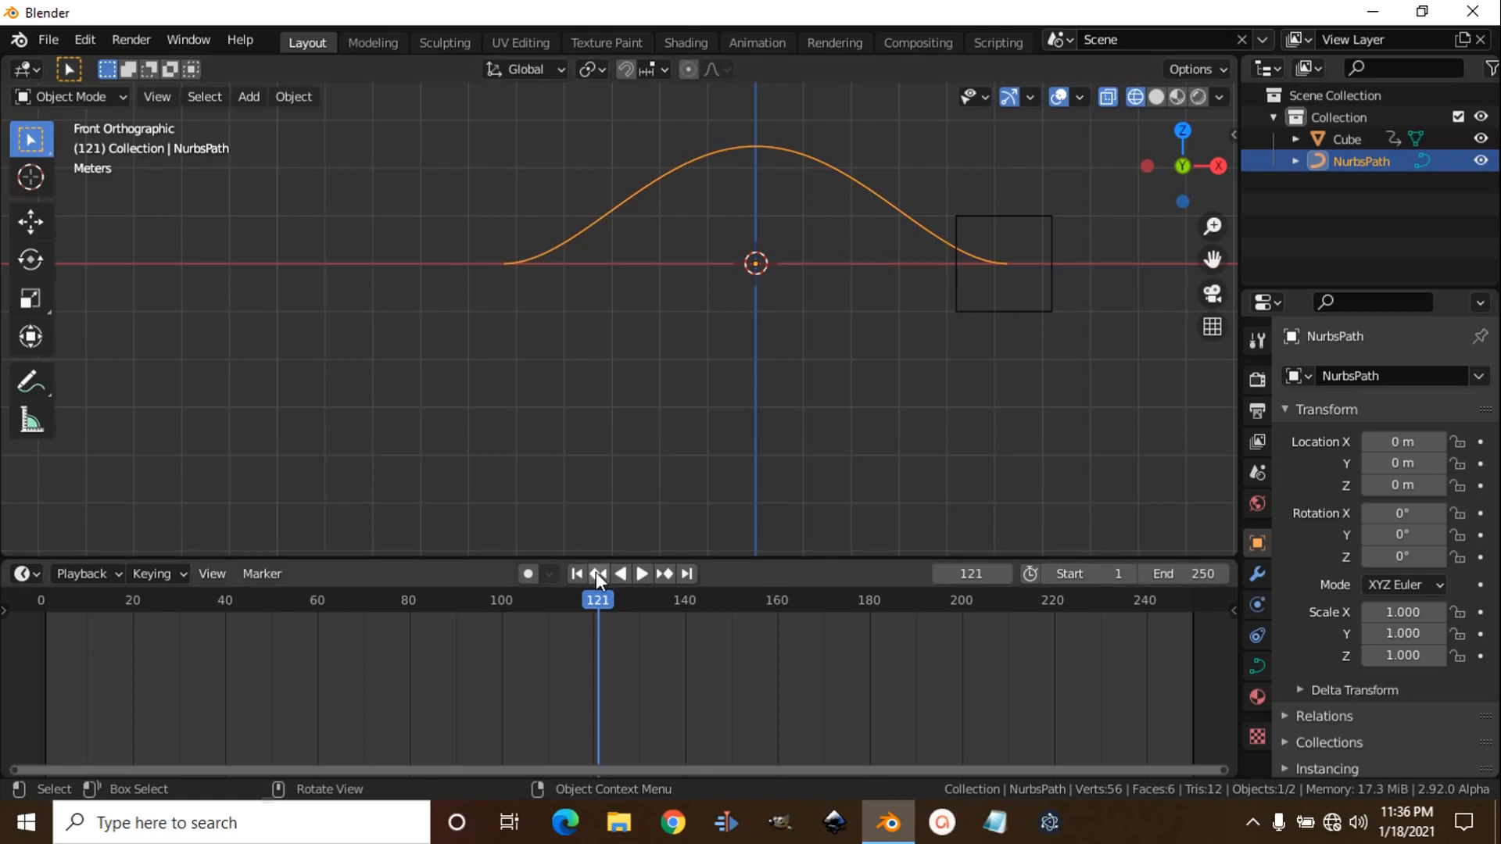
pyautogui.click(576, 573)
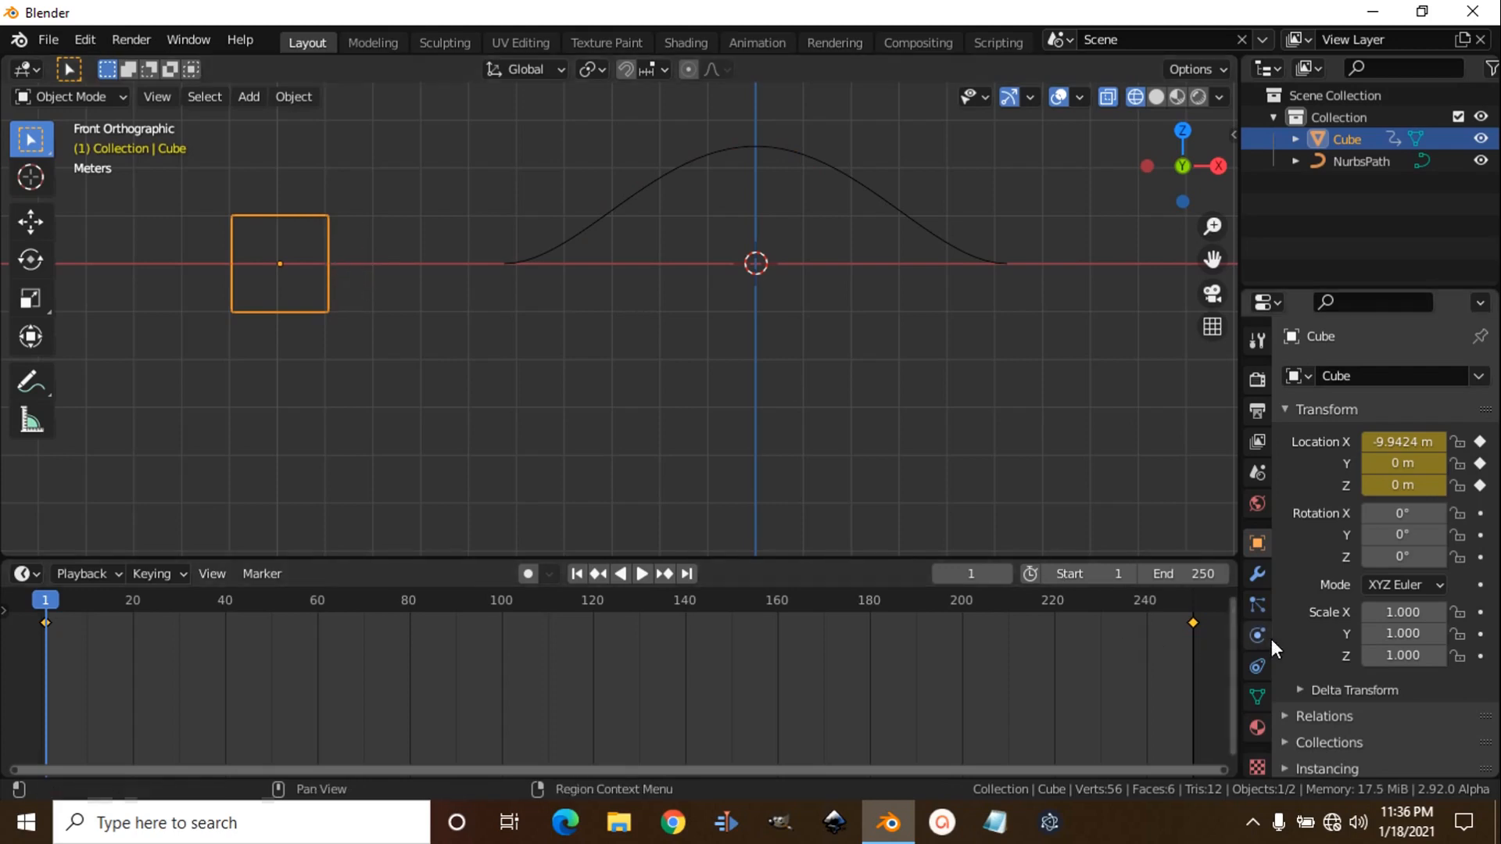
pyautogui.moveTo(1257, 667)
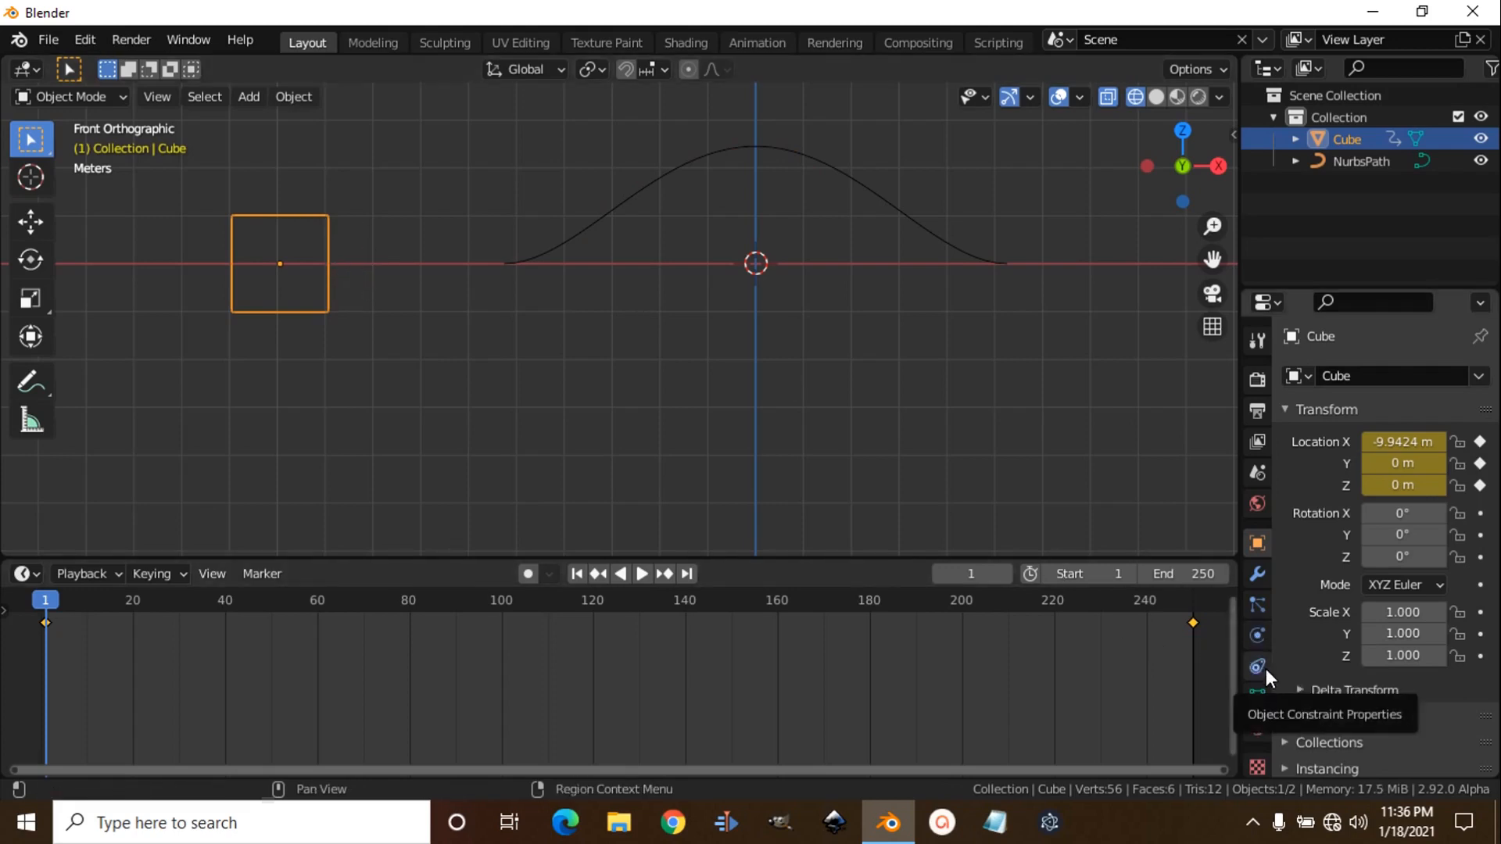
# Step: Add a Clamp To constraint to the cube with NurbsPath as its target
pyautogui.click(1257, 666)
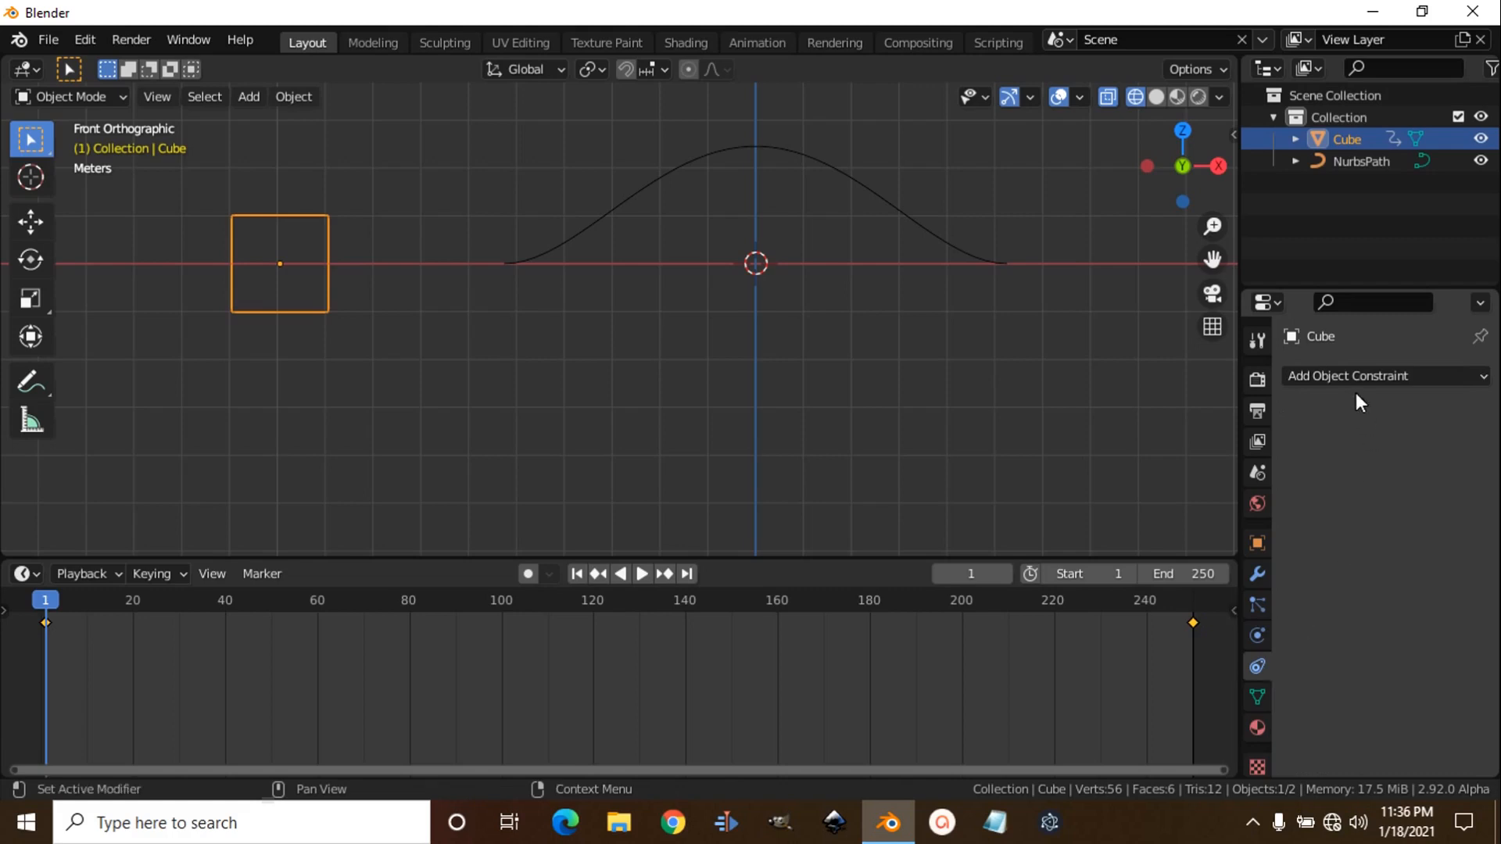
pyautogui.moveTo(1361, 389)
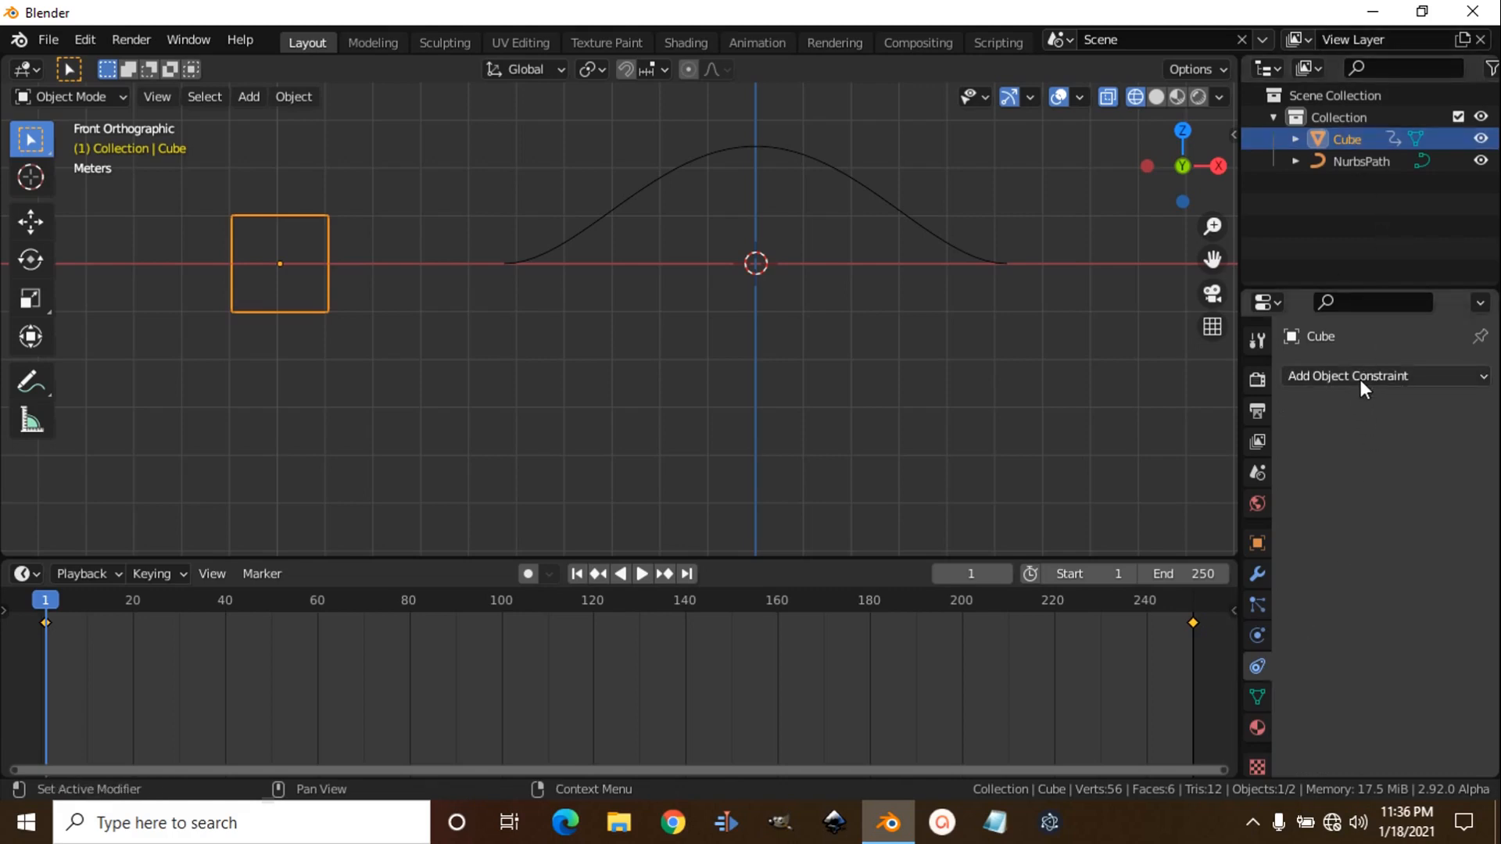
pyautogui.click(1364, 375)
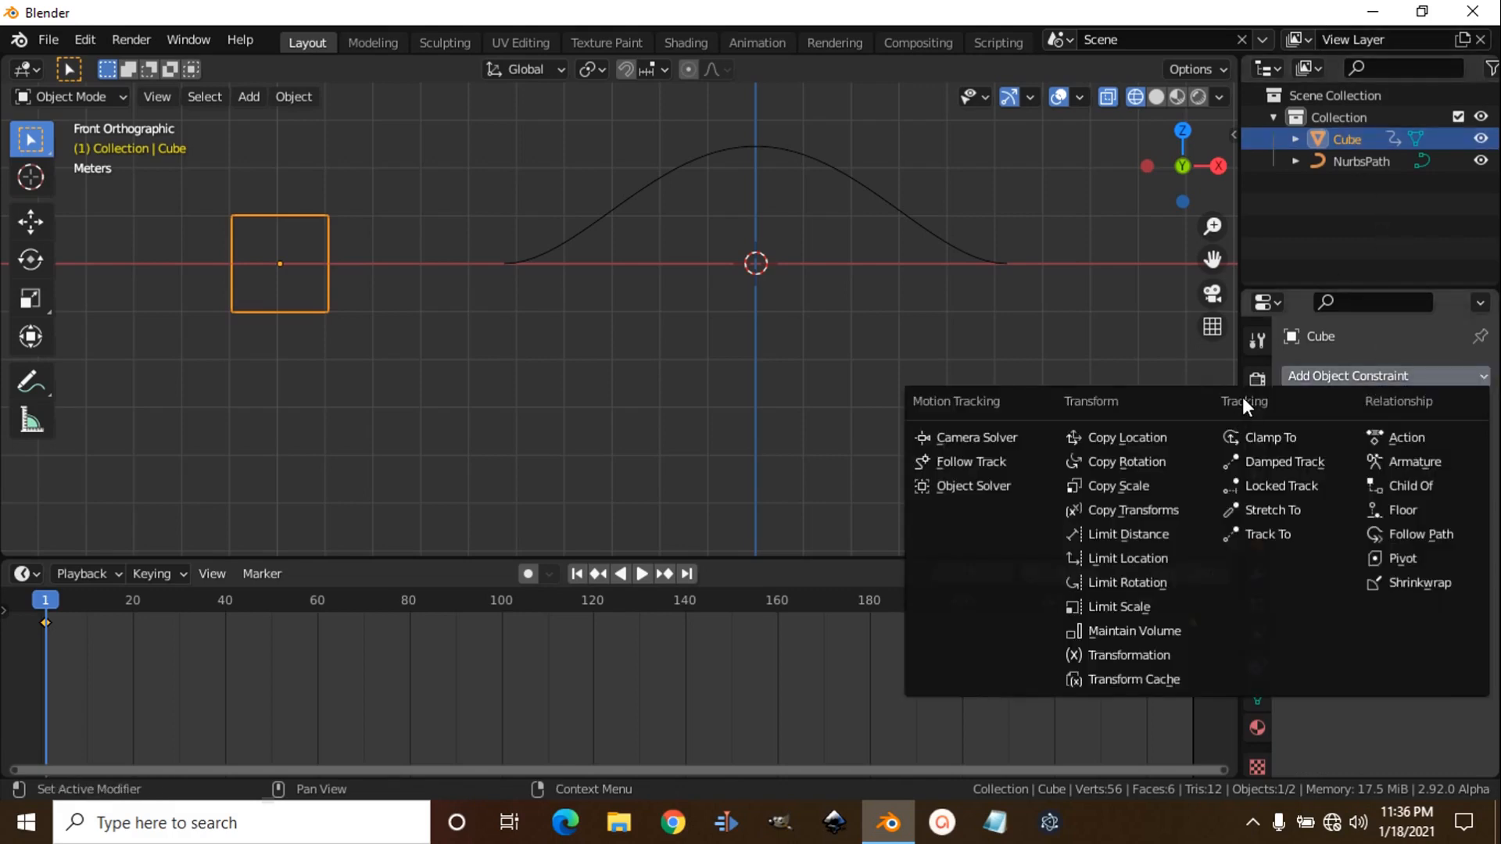
pyautogui.moveTo(1272, 437)
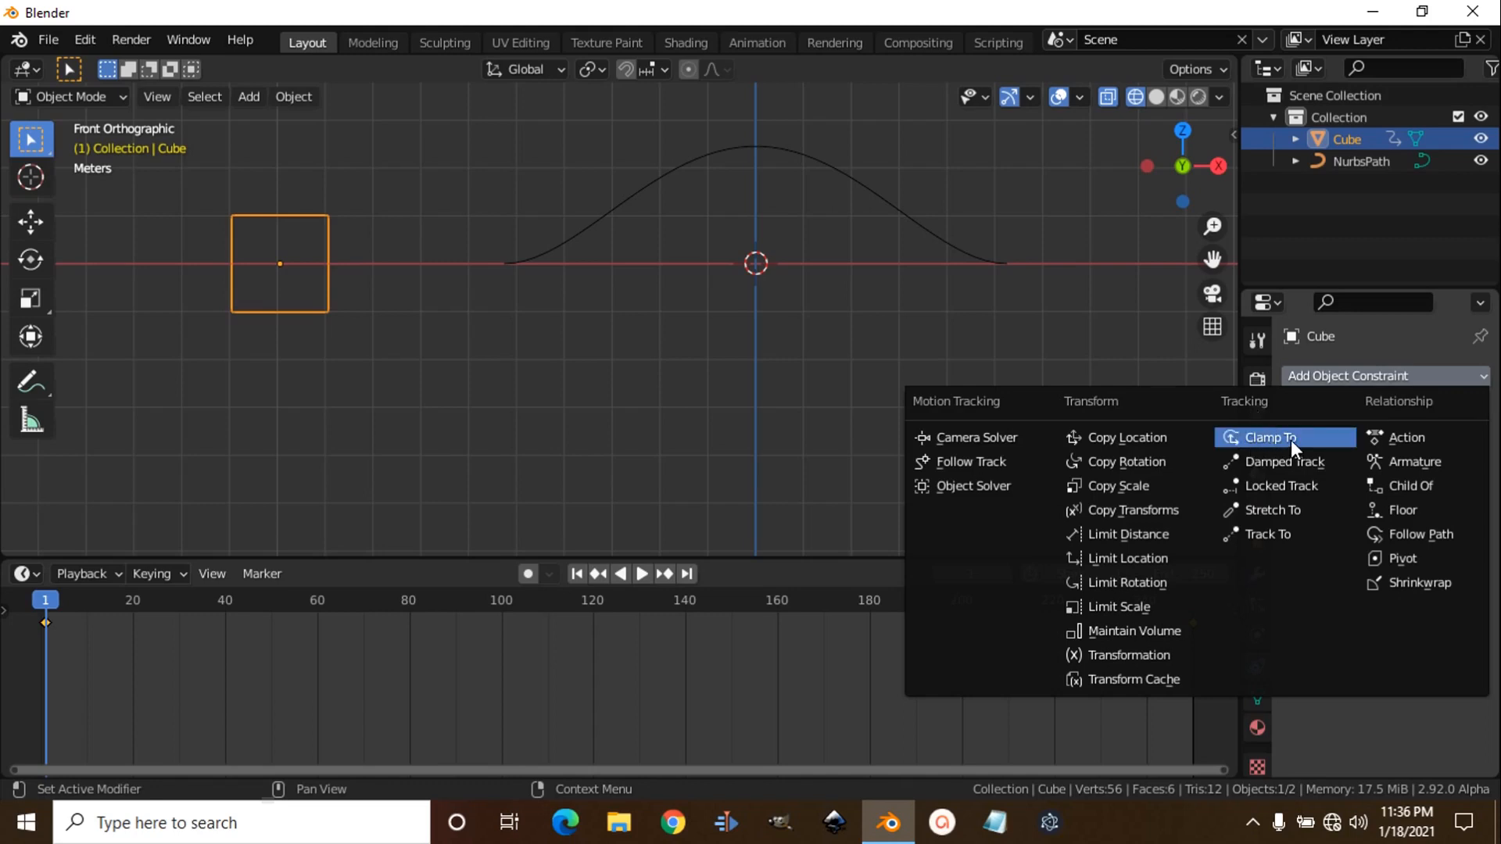
pyautogui.click(1270, 438)
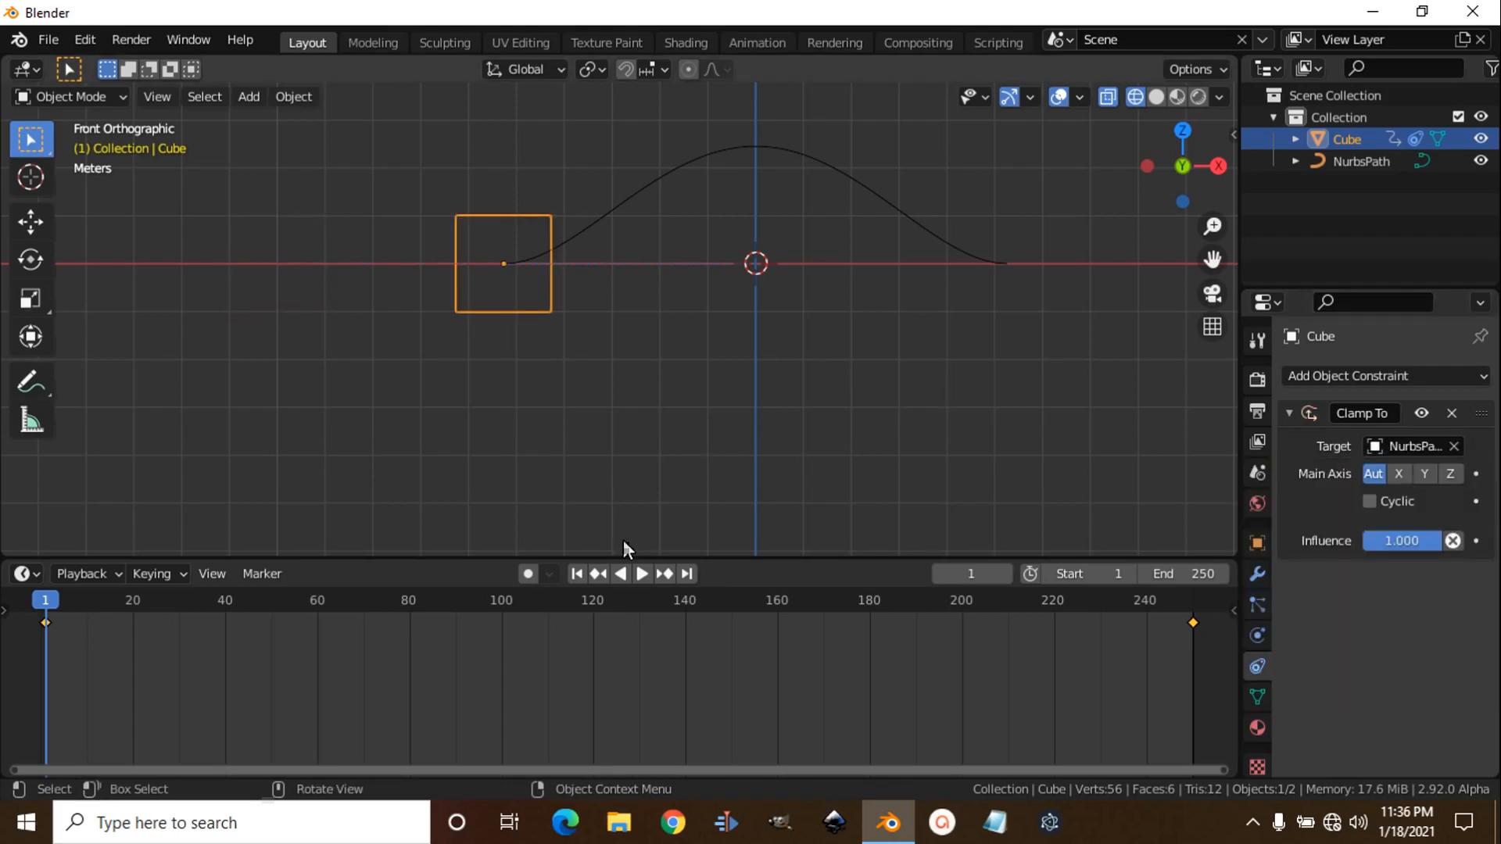
pyautogui.moveTo(1362, 434)
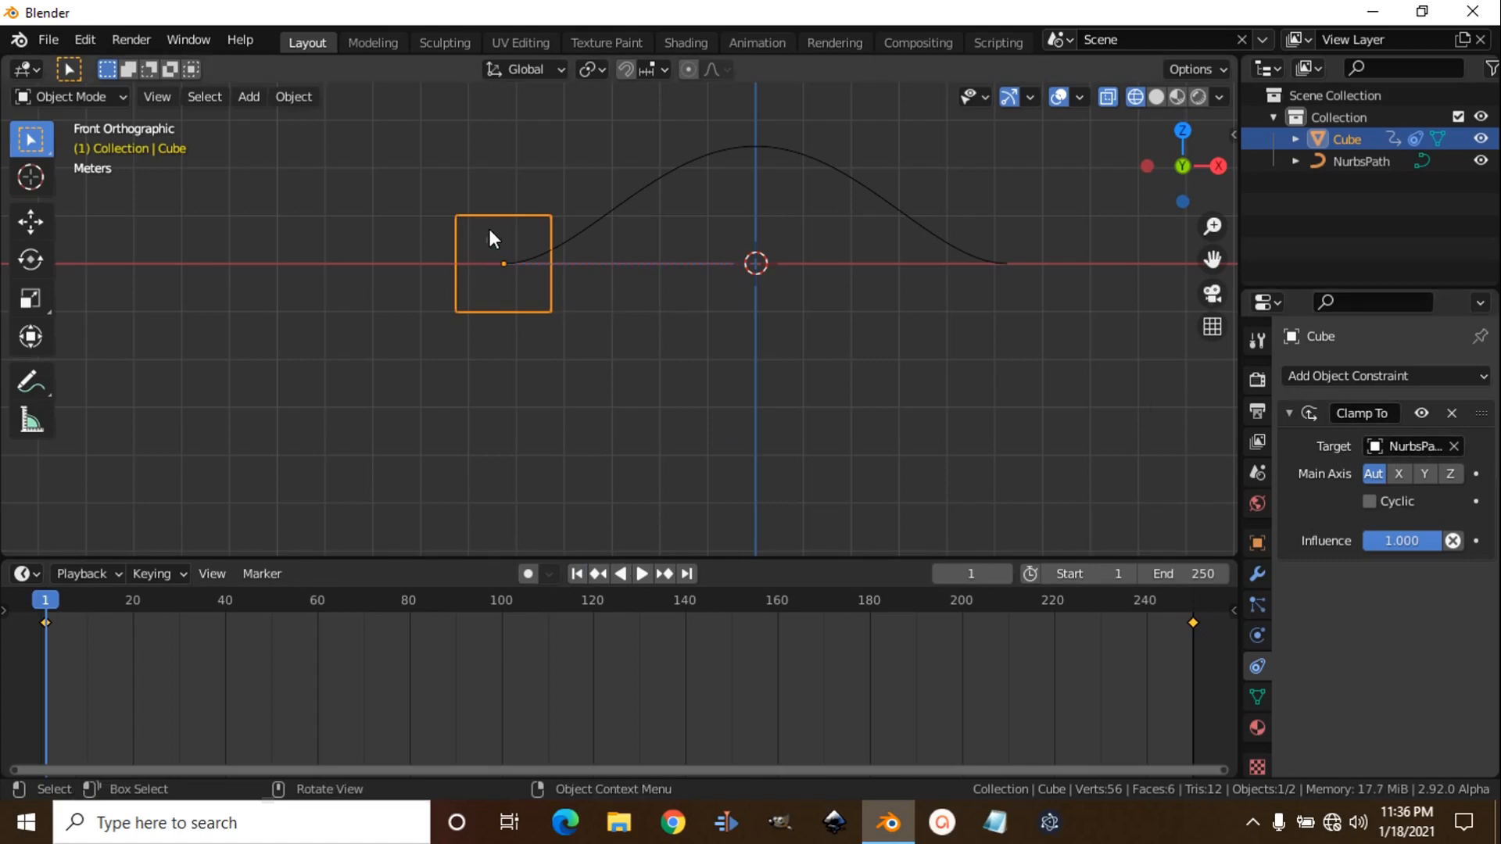
pyautogui.moveTo(462, 233)
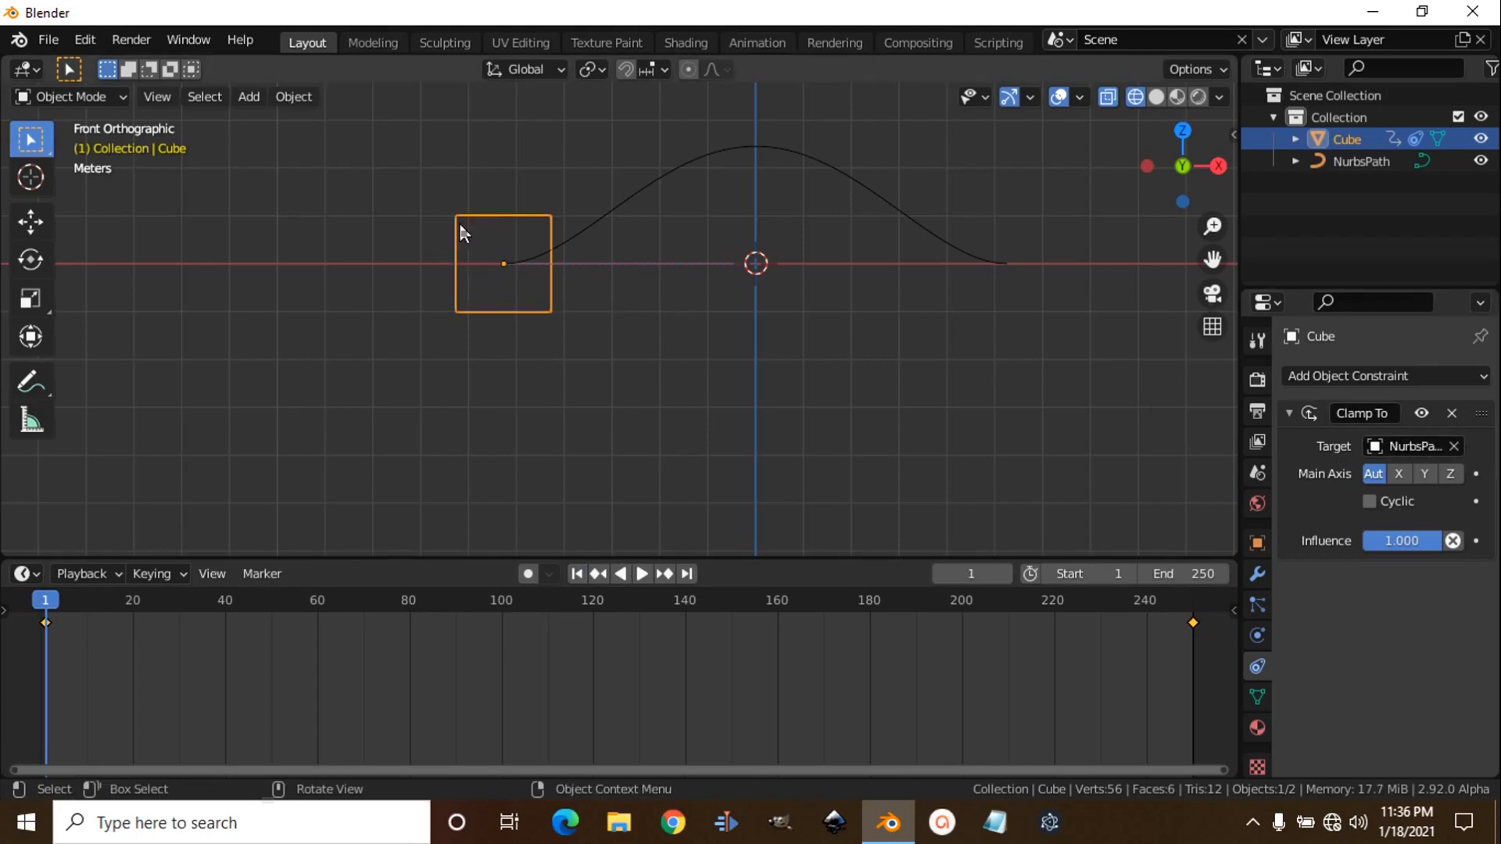
pyautogui.moveTo(572, 224)
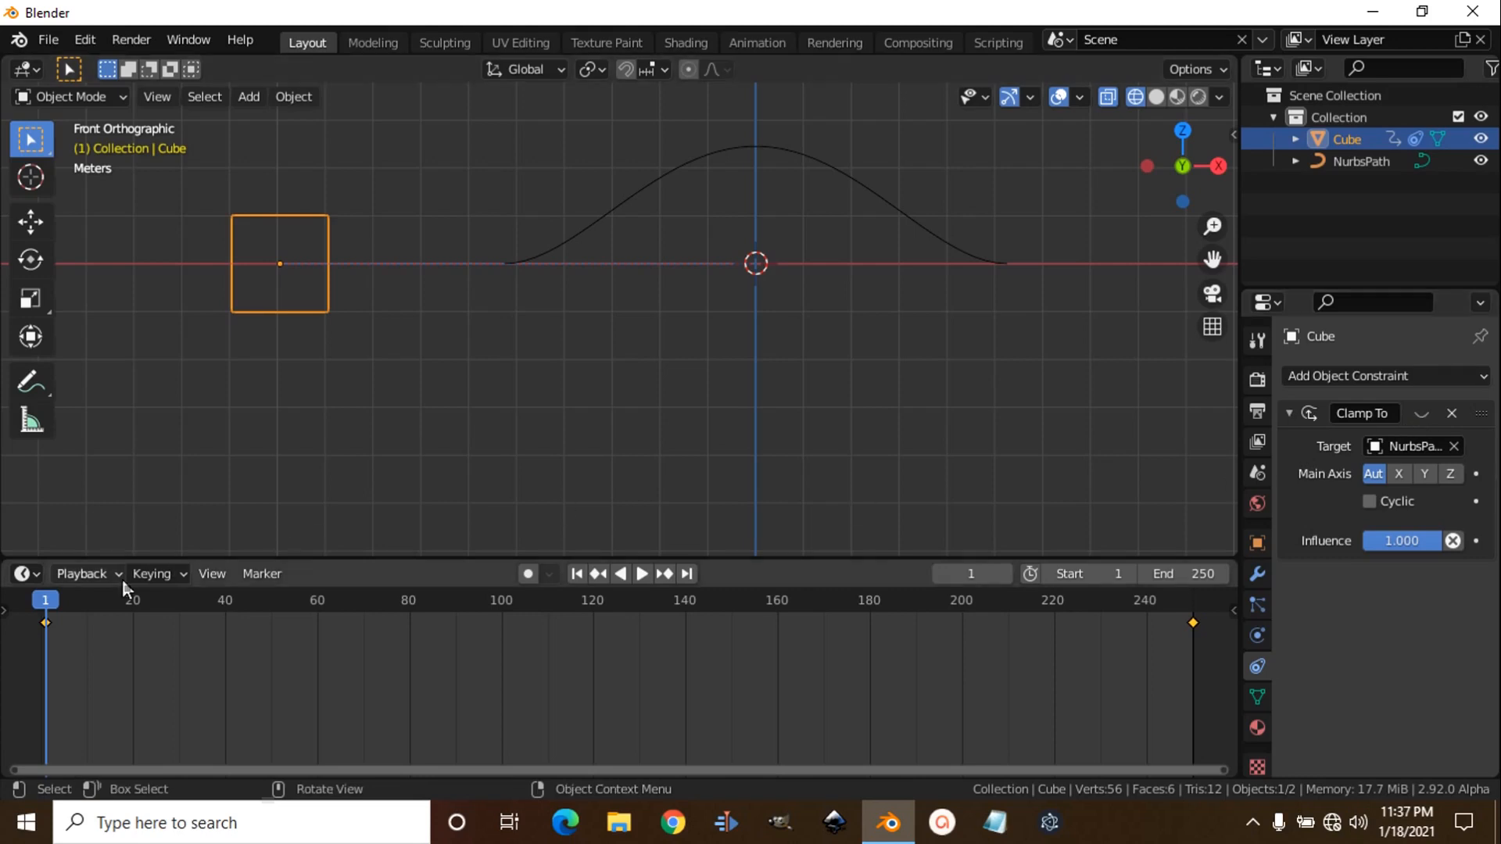
# Step: Keyframe the Clamp To constraint as disabled on frame 1
pyautogui.press('i')
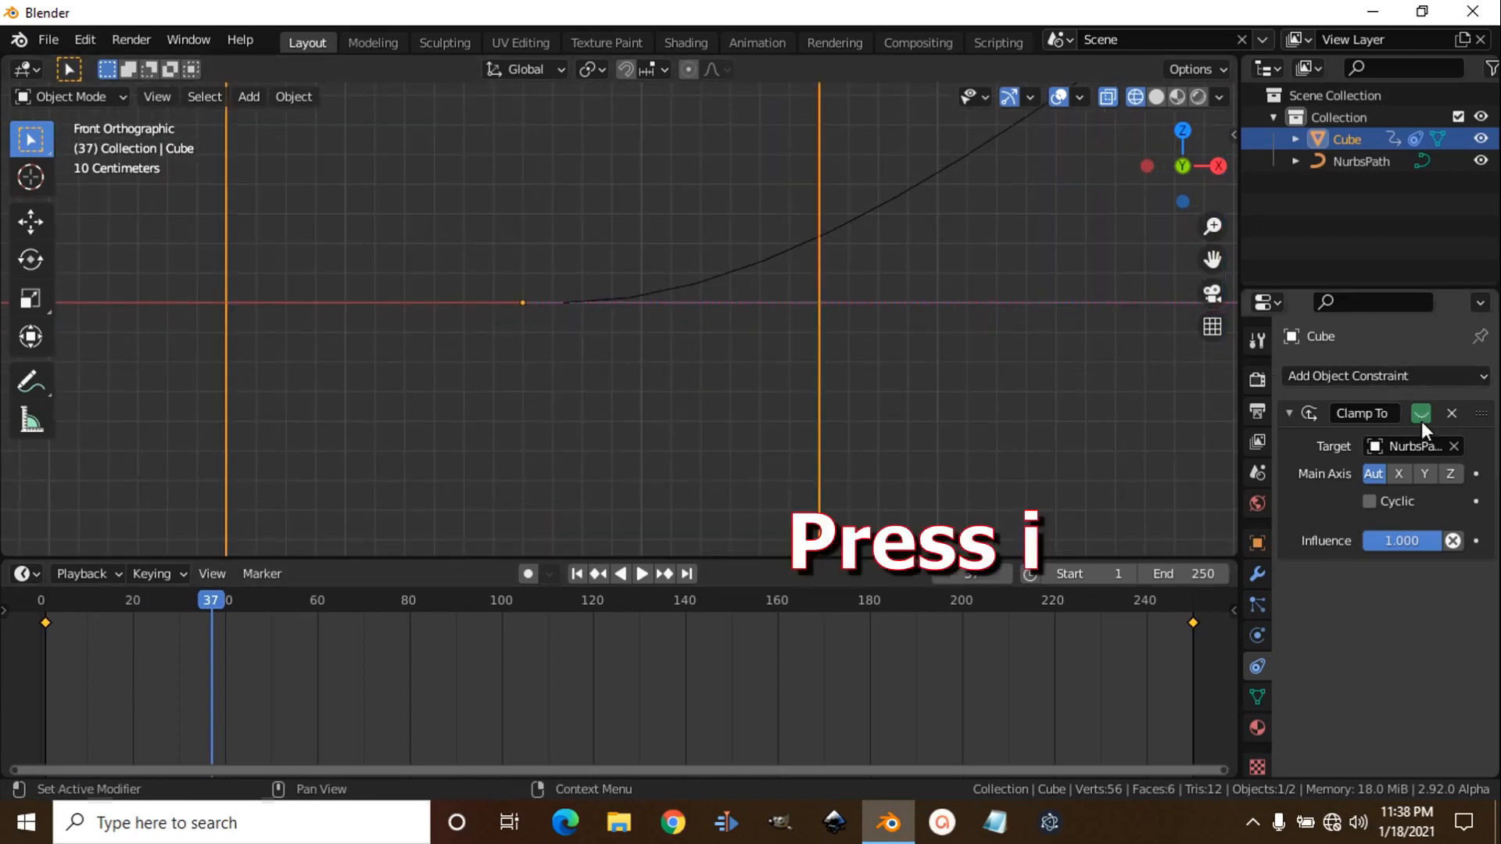
# Step: Keyframe the Clamp To constraint off at frame 37 and on at frame 38
pyautogui.press('i')
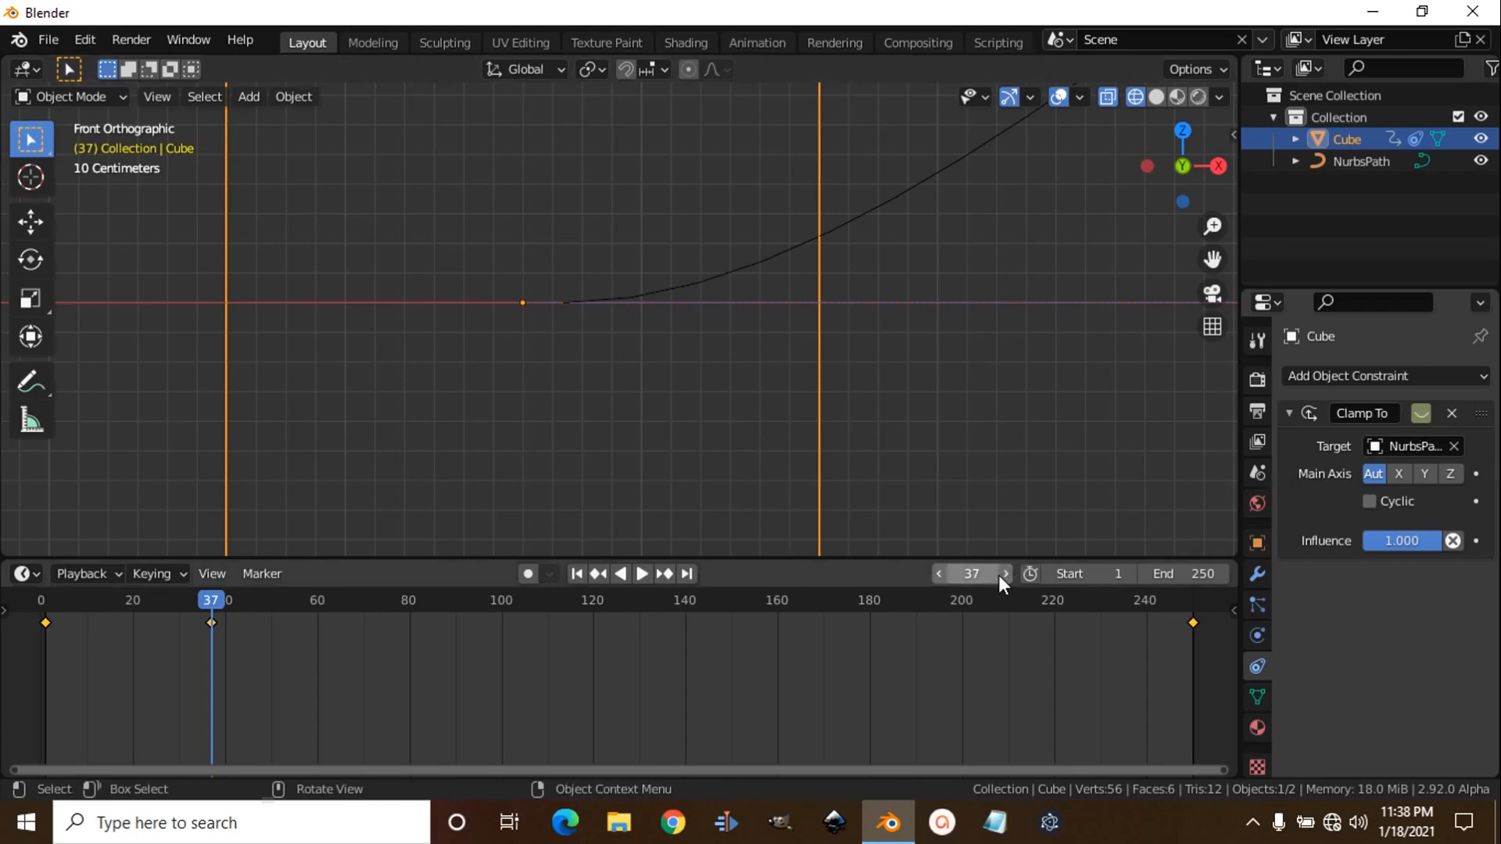
pyautogui.click(1004, 573)
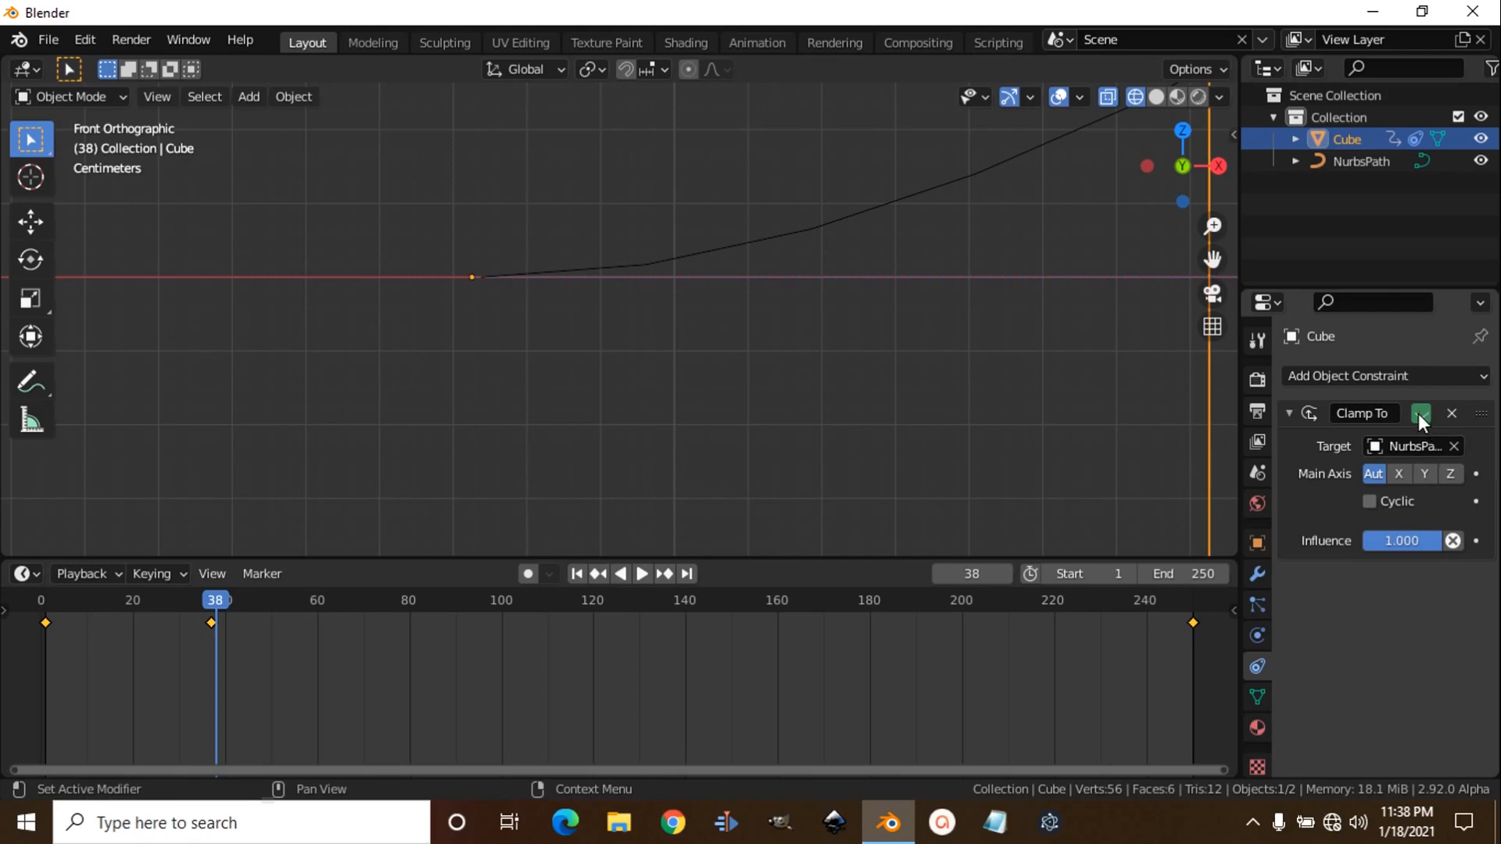
pyautogui.press('i')
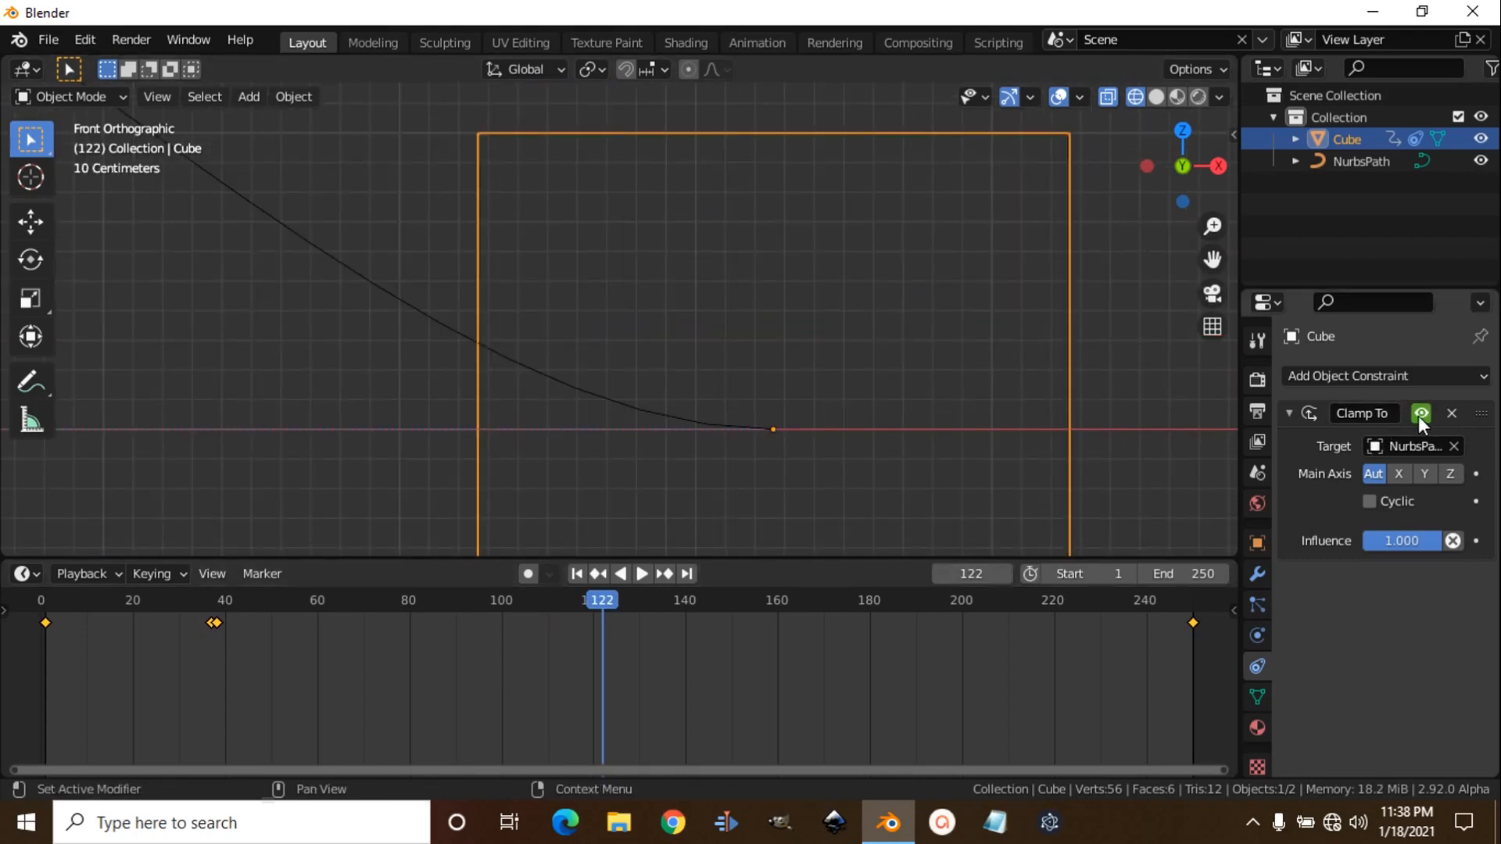
# Step: Keyframe the Clamp To constraint on at frame 122 and off at frame 123
pyautogui.click(1421, 413)
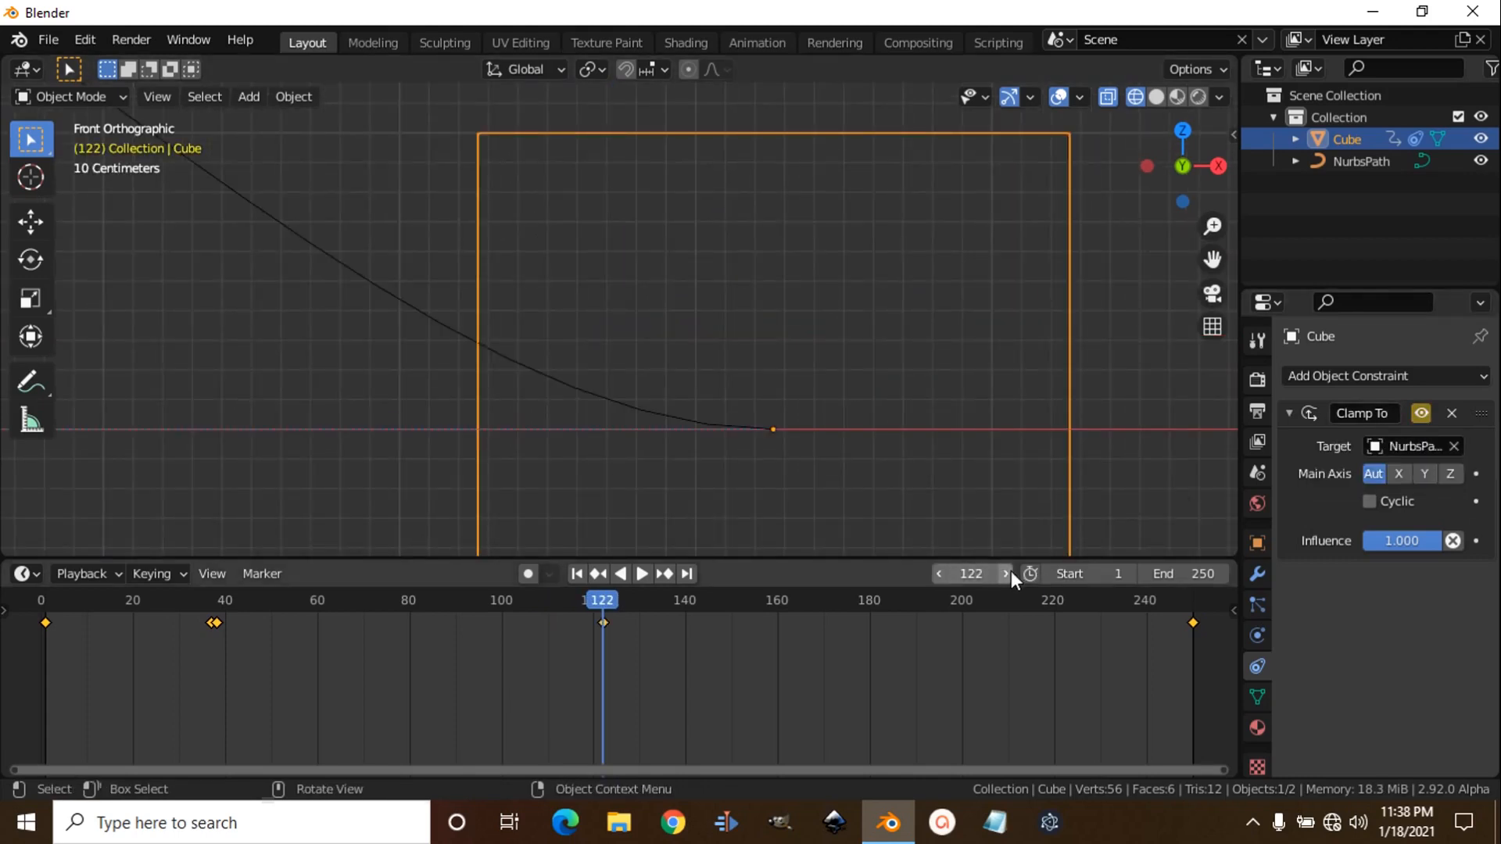
pyautogui.click(1006, 573)
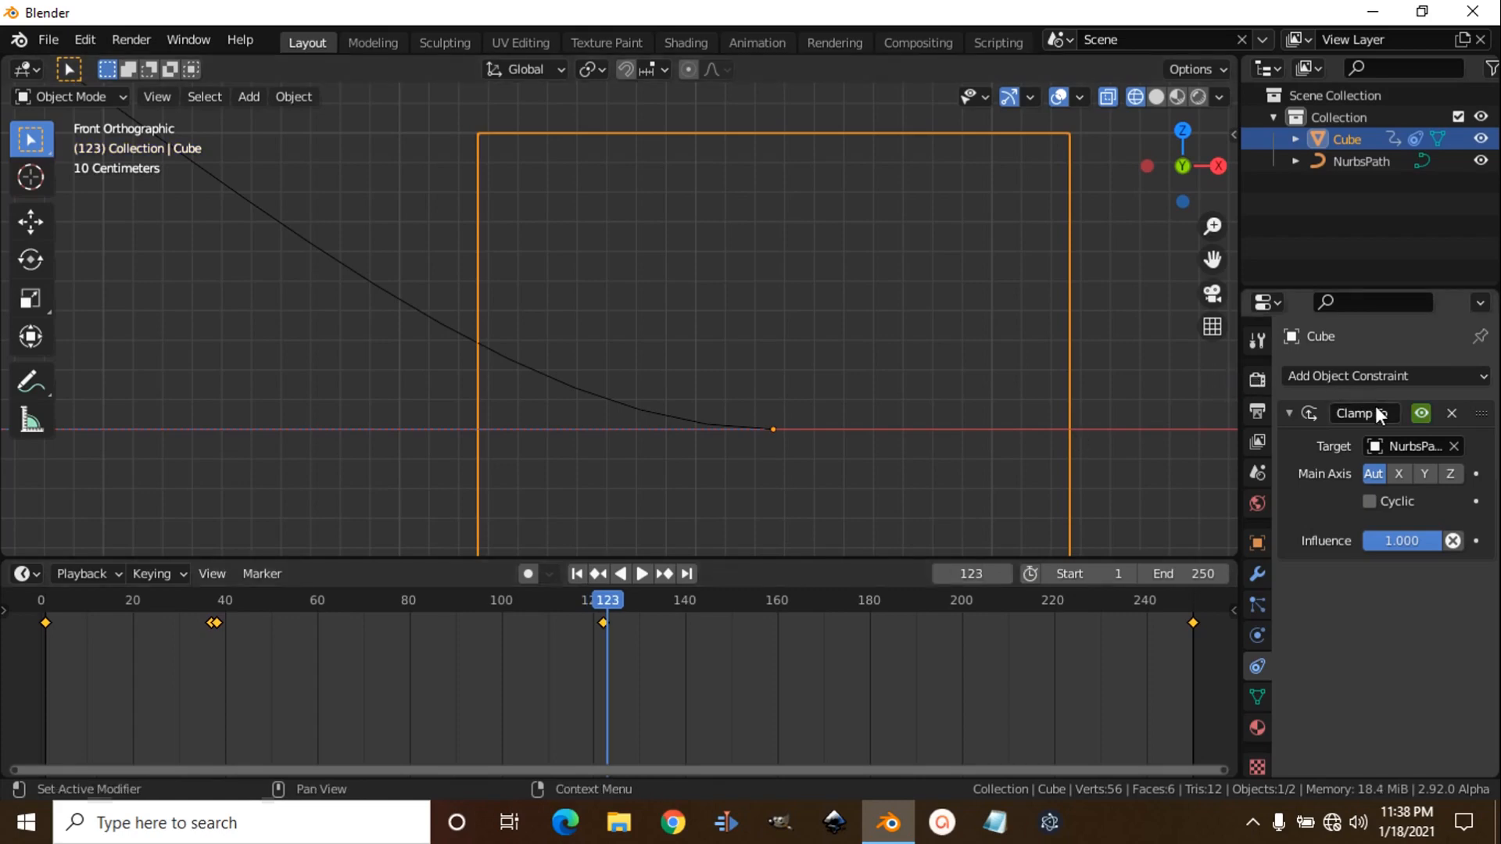
pyautogui.click(1421, 413)
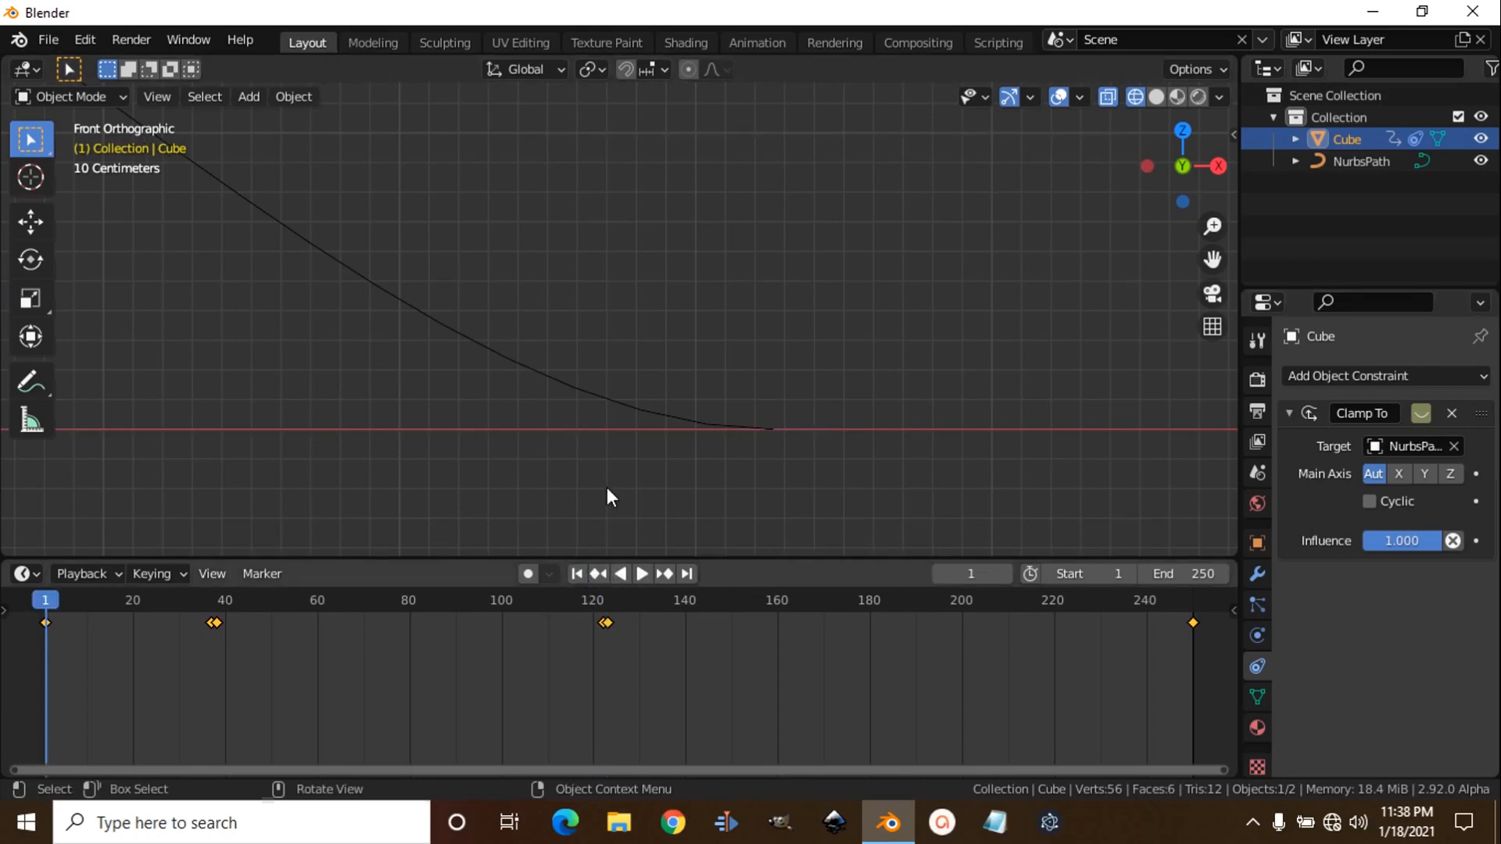
# Step: Play the animation to watch the cube slide in and ride over the arch
pyautogui.click(641, 573)
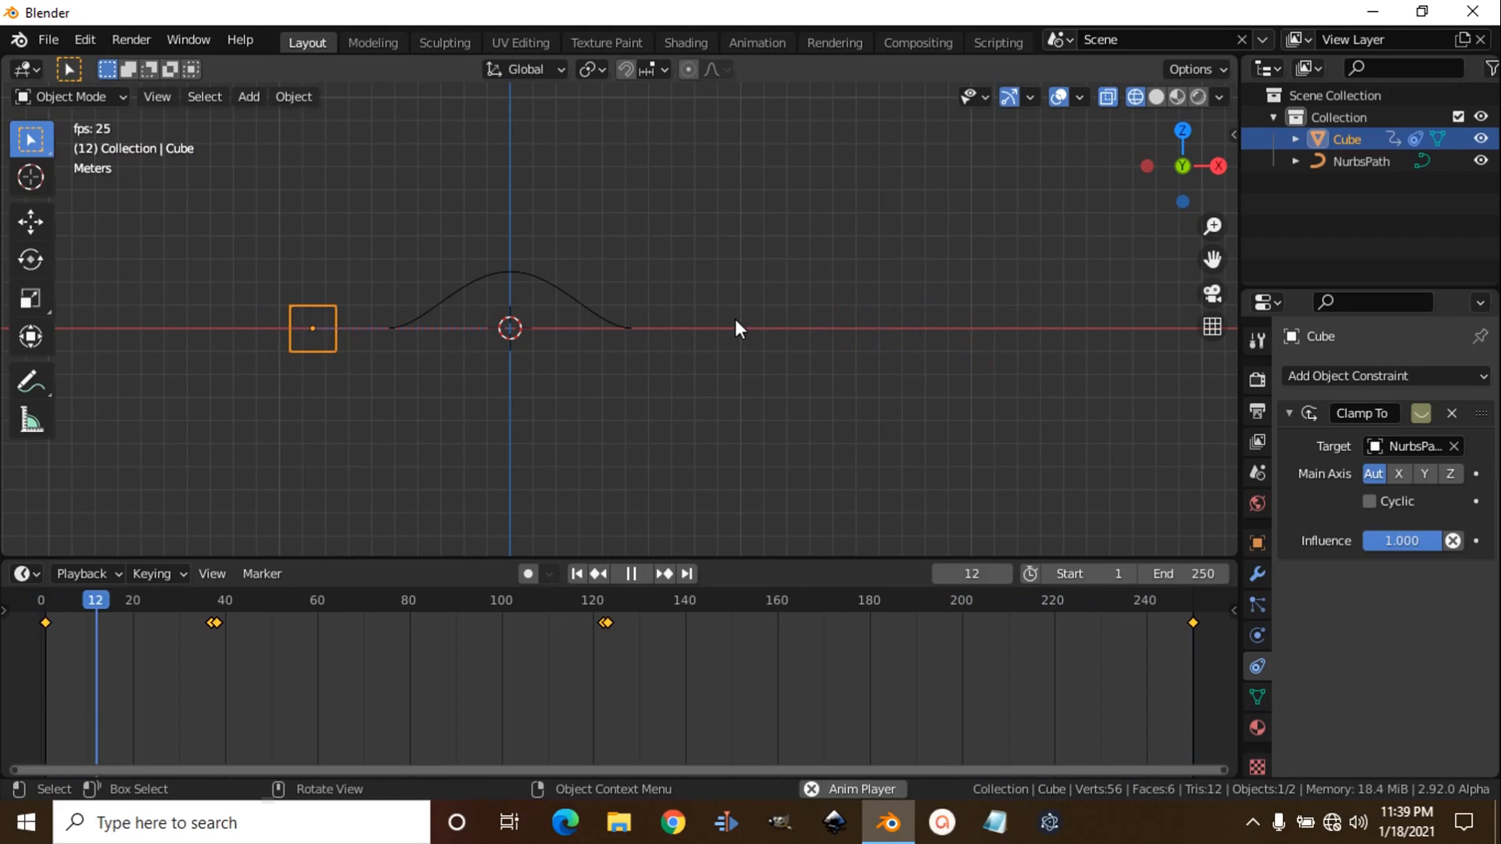
pyautogui.click(630, 573)
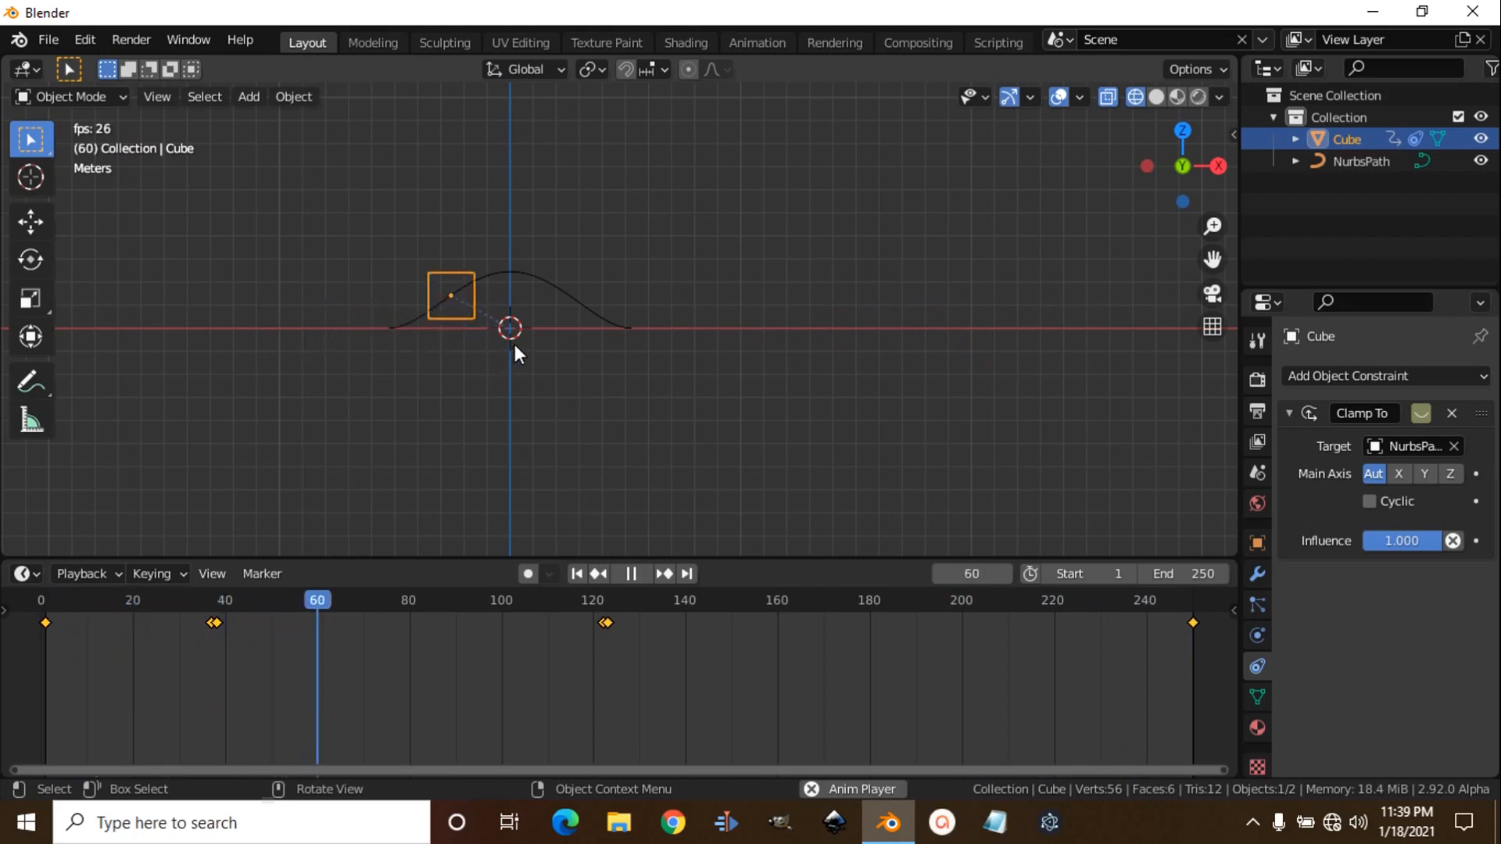